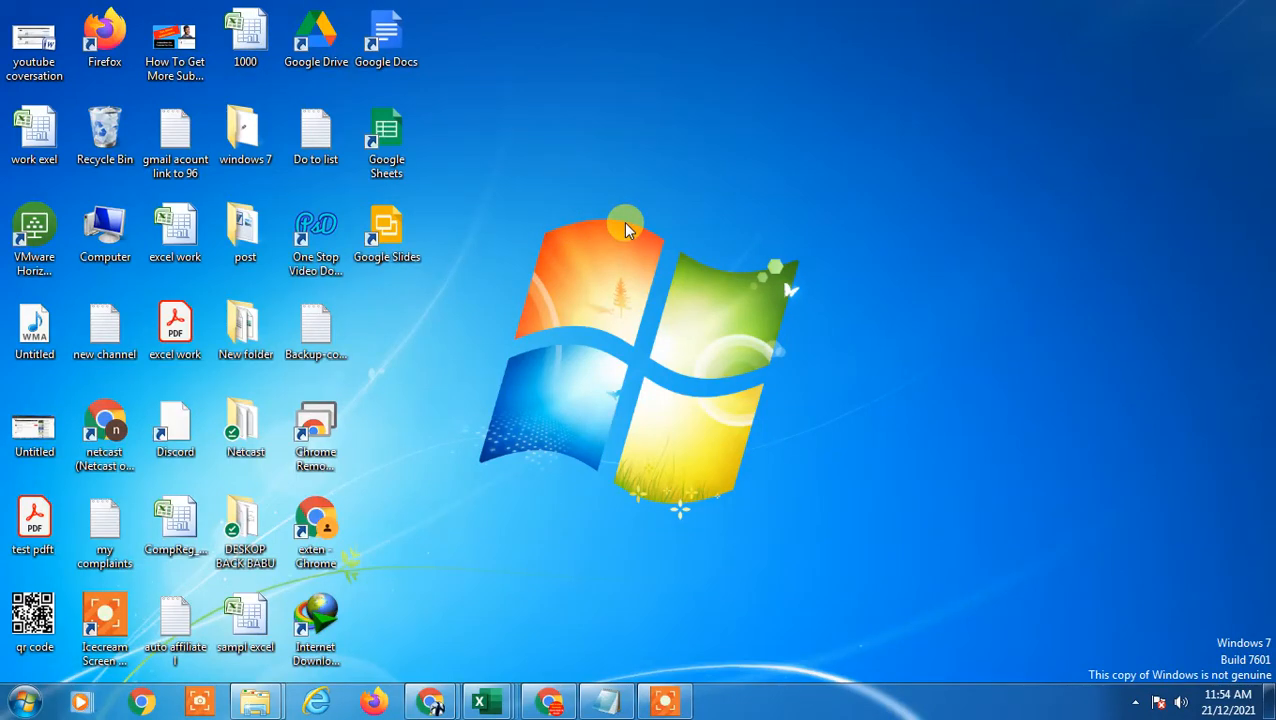
mouse_move(600, 30)
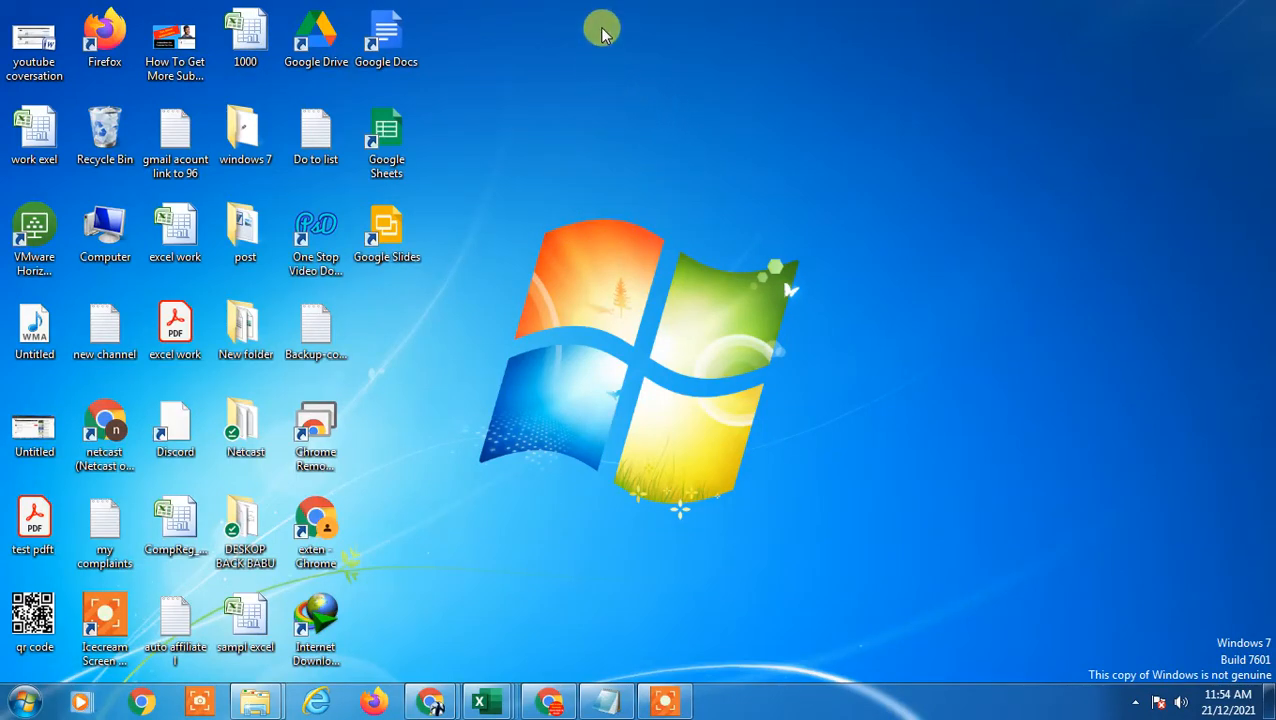
Refresh the desktop and bring up LinkedIn's home feed in Chrome
right_click(600, 28)
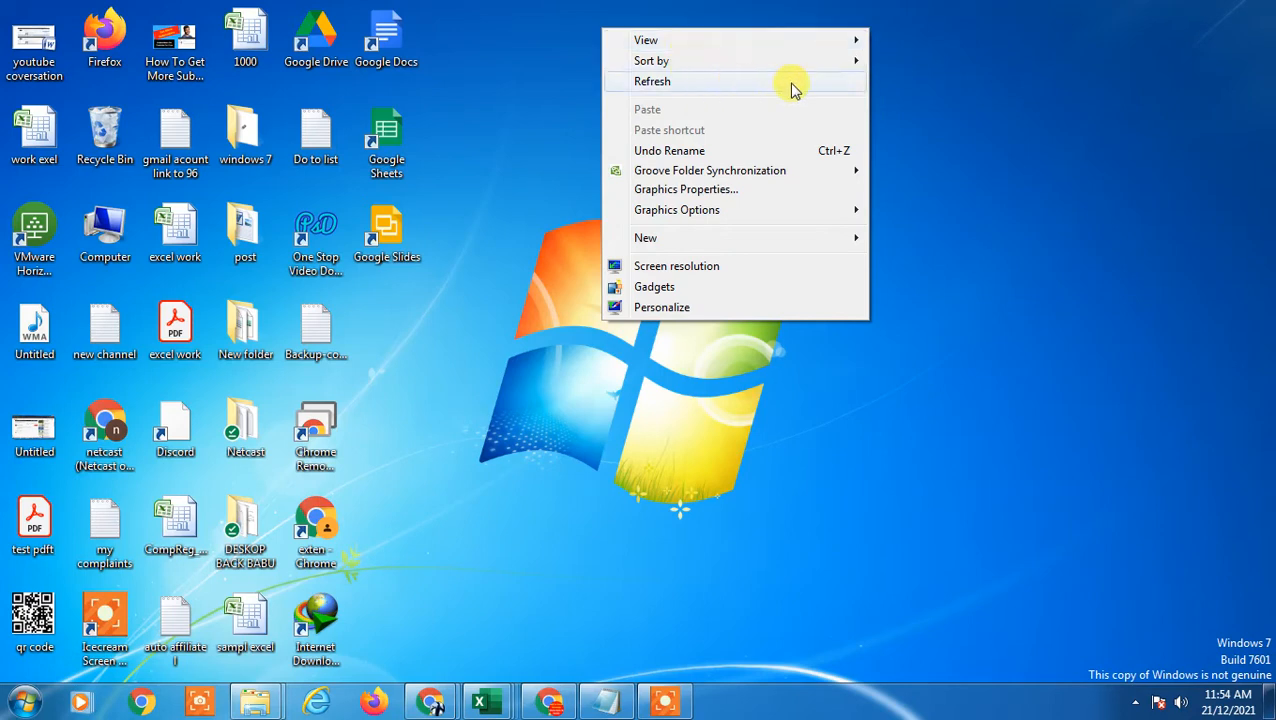
mouse_move(796, 84)
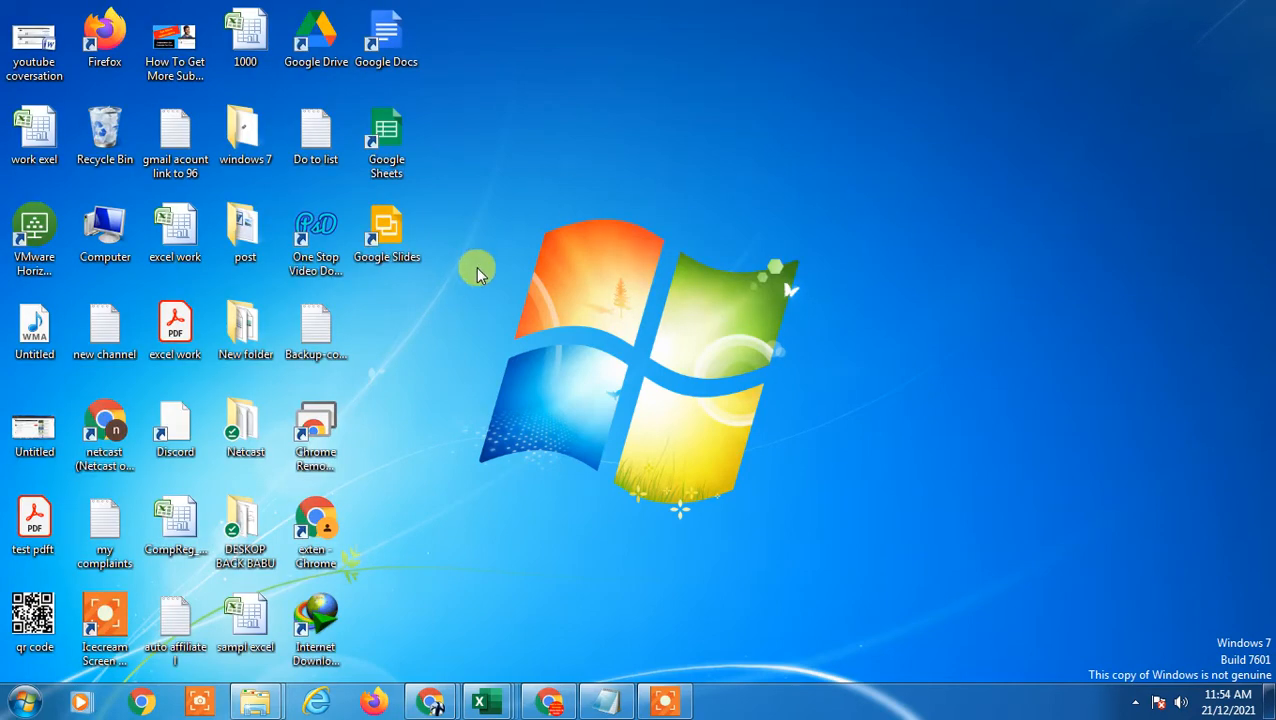
right_click(590, 58)
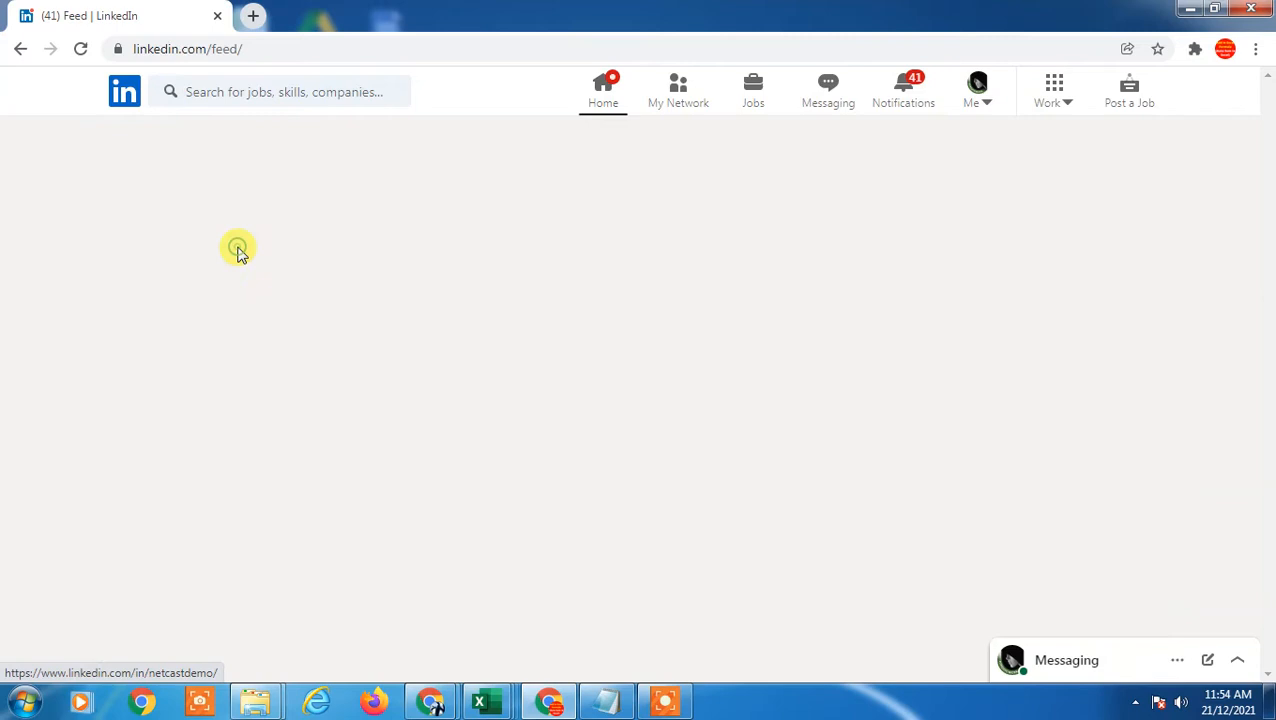
Go to your own LinkedIn profile via Me > View Profile
click(238, 248)
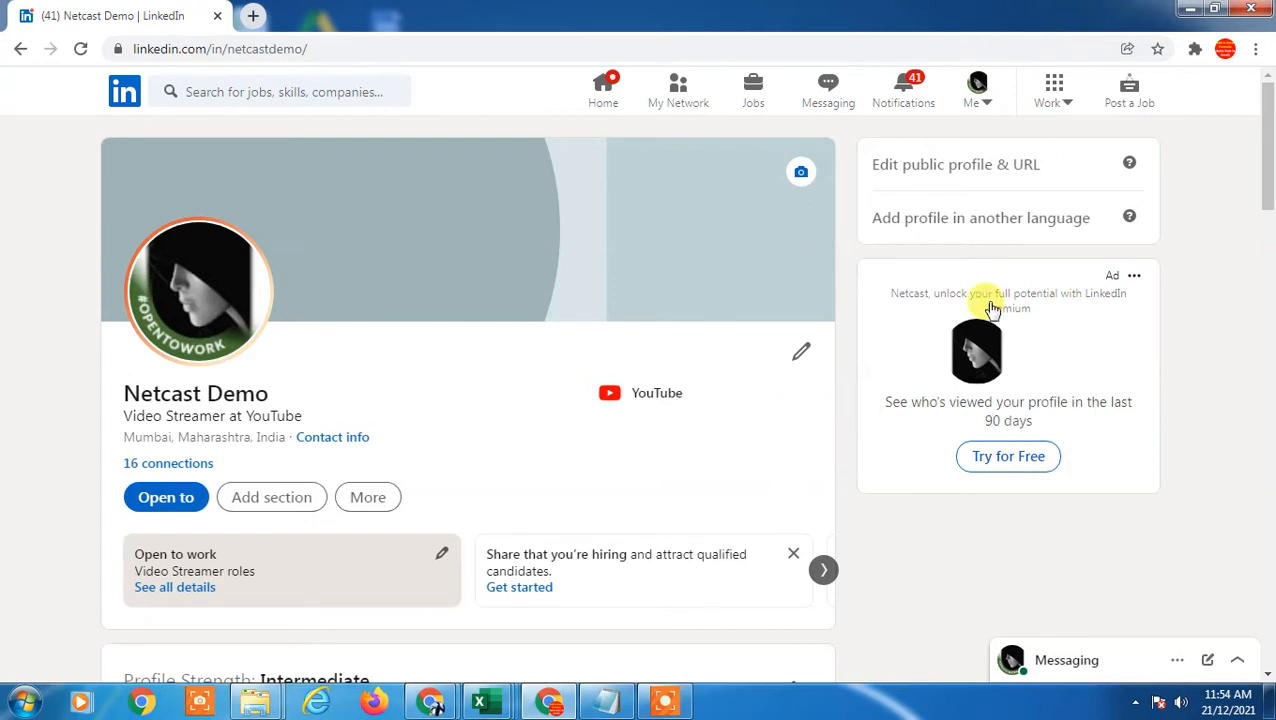
click(976, 84)
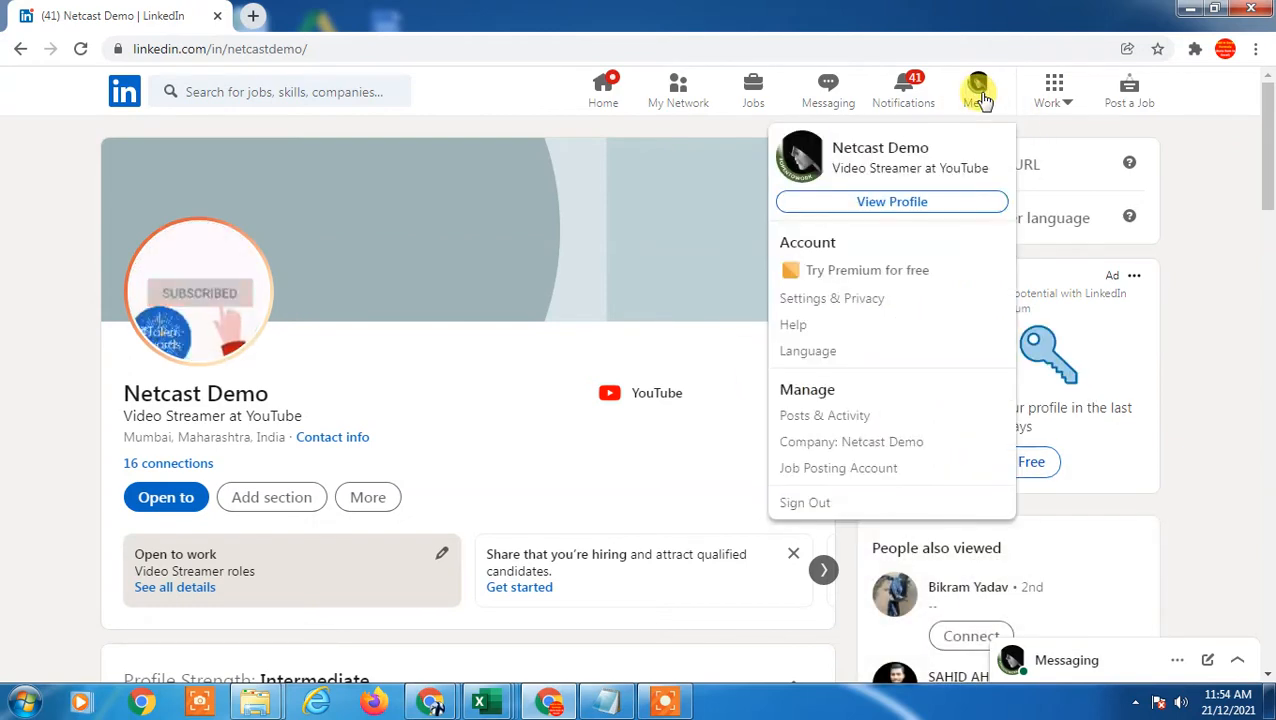
mouse_move(892, 200)
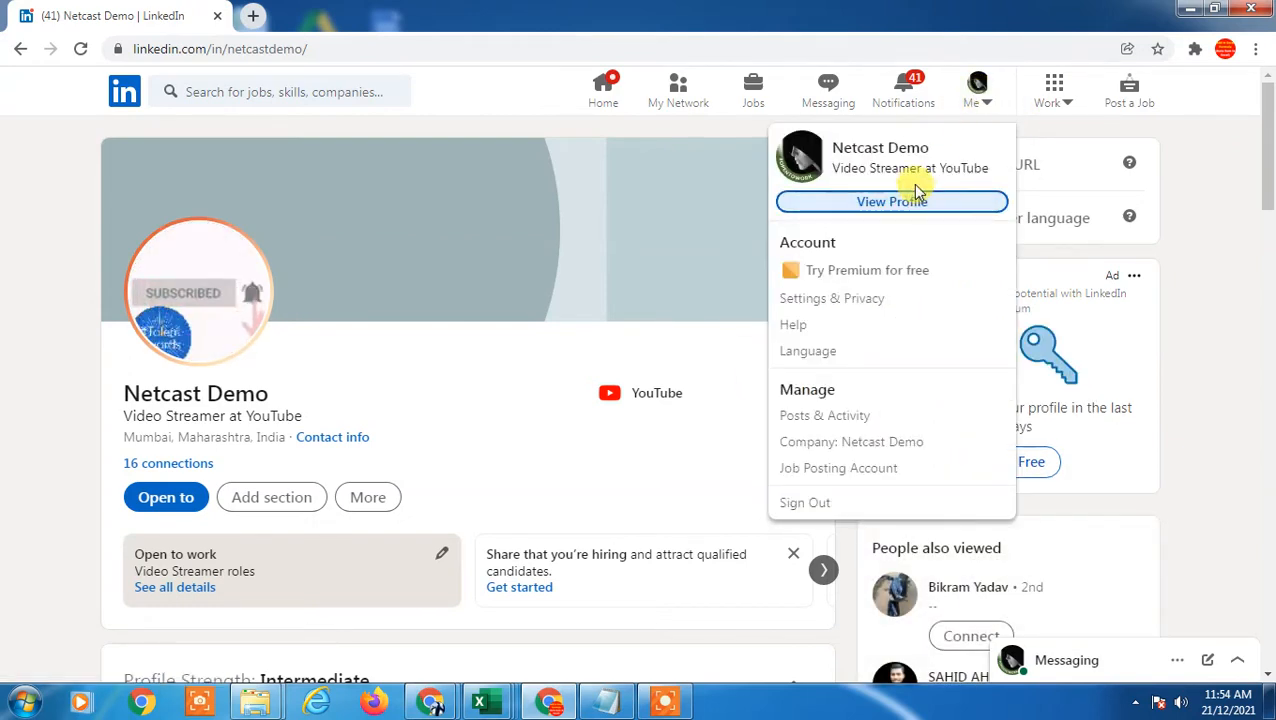
click(452, 272)
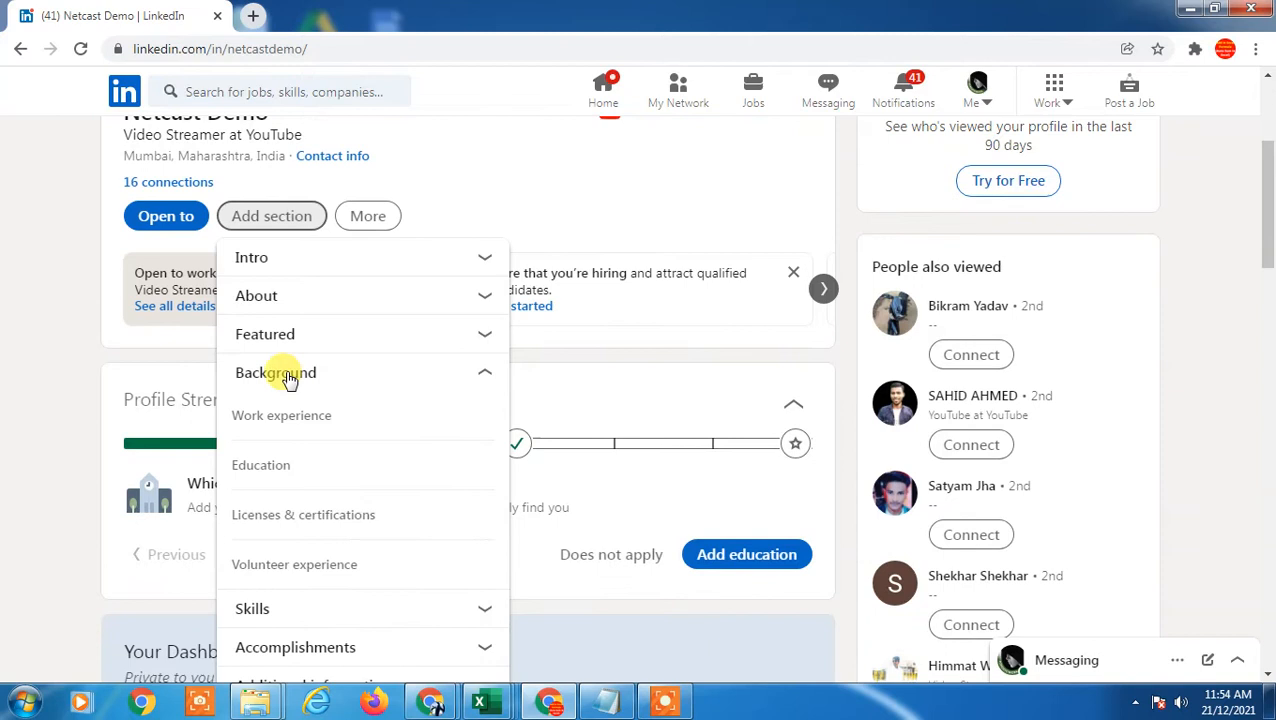
mouse_move(460, 384)
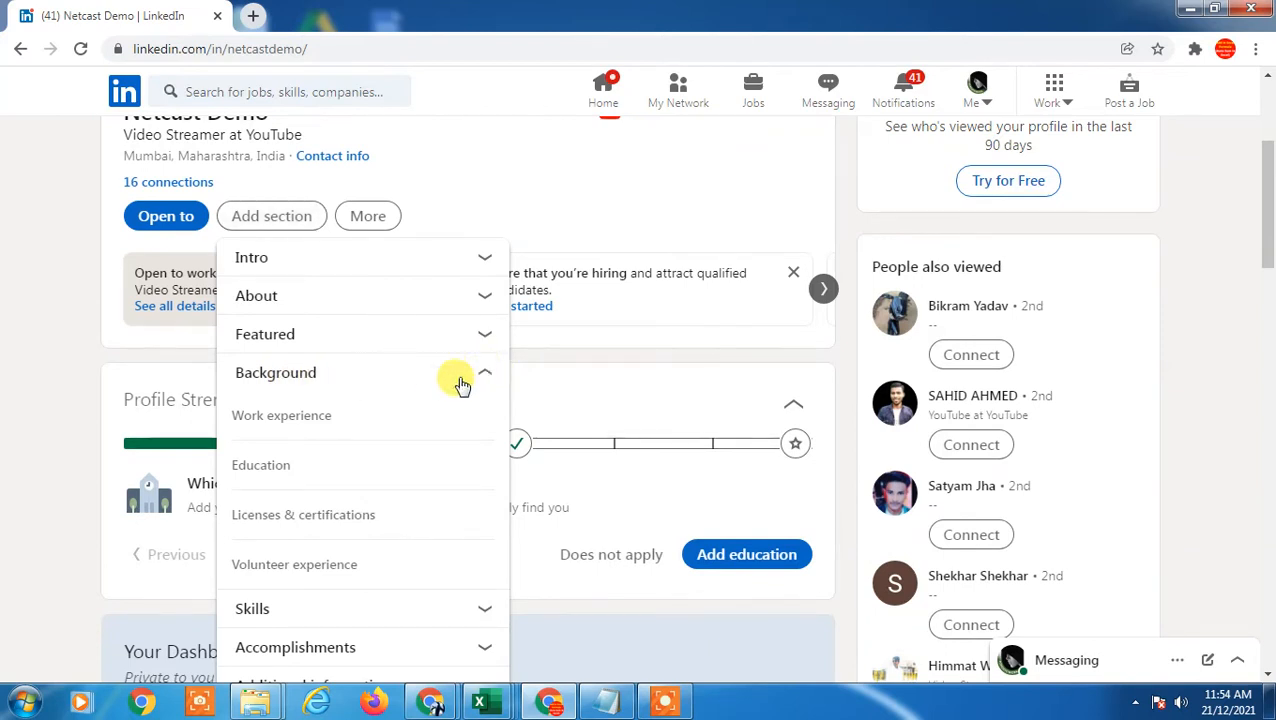
mouse_move(304, 414)
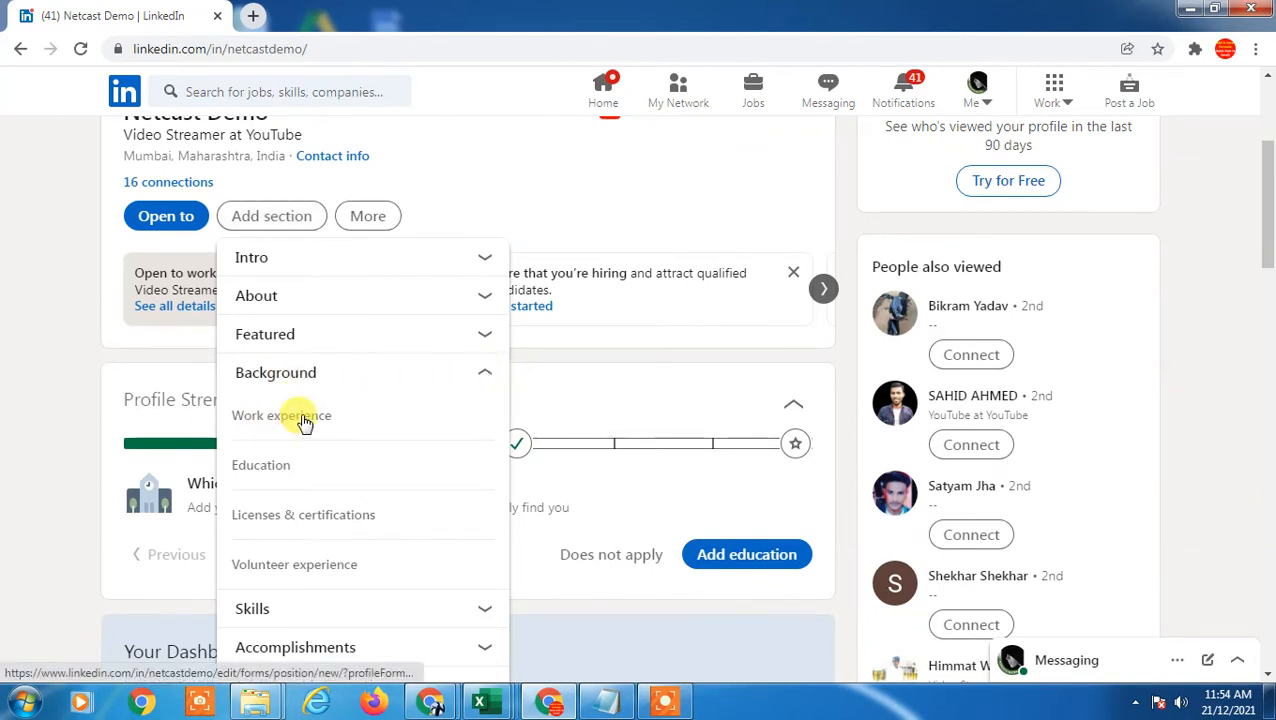
Start a new work experience entry, dismiss it, and reach the Experience section with the YouTube roles
click(280, 414)
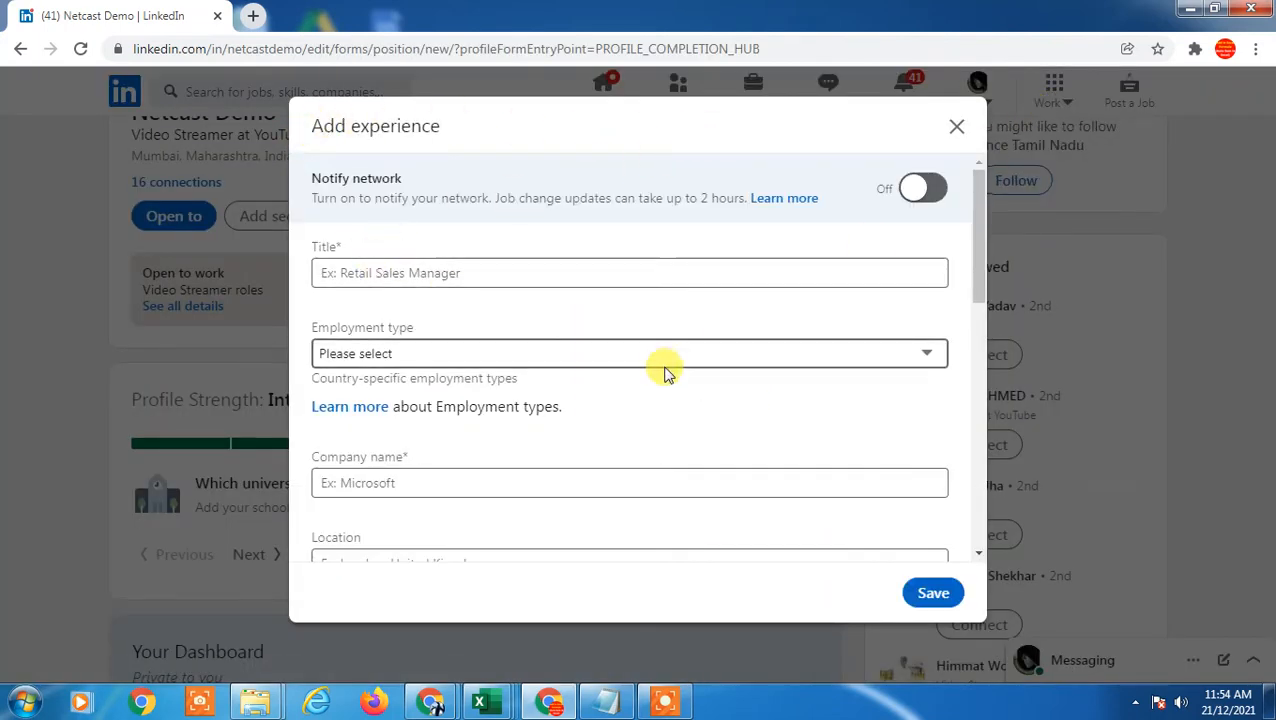
scroll(down, 3)
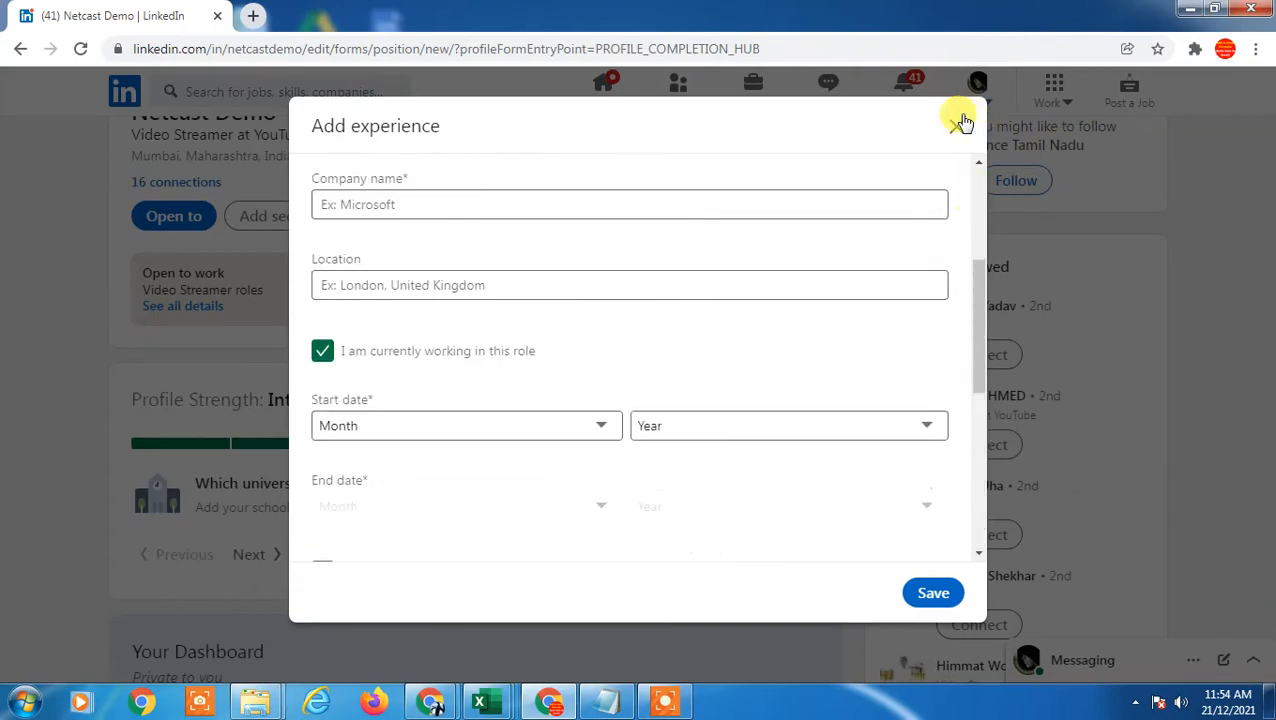
click(958, 122)
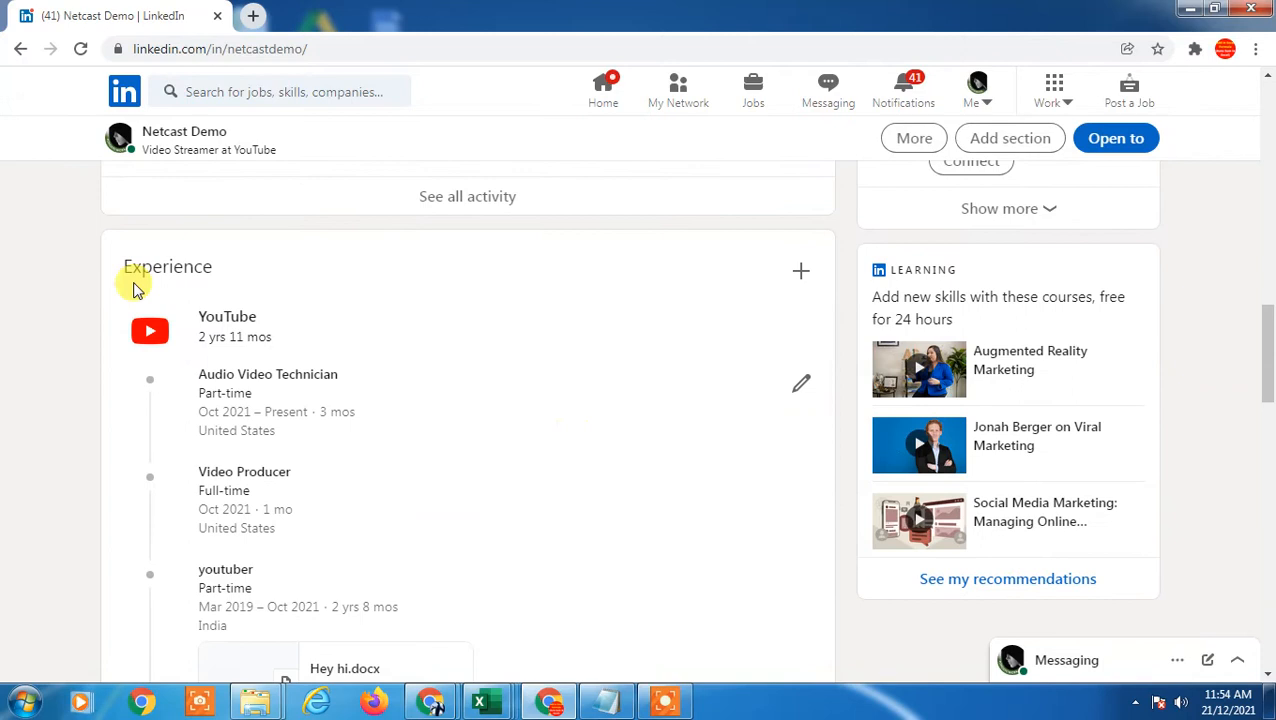
scroll(down, 3)
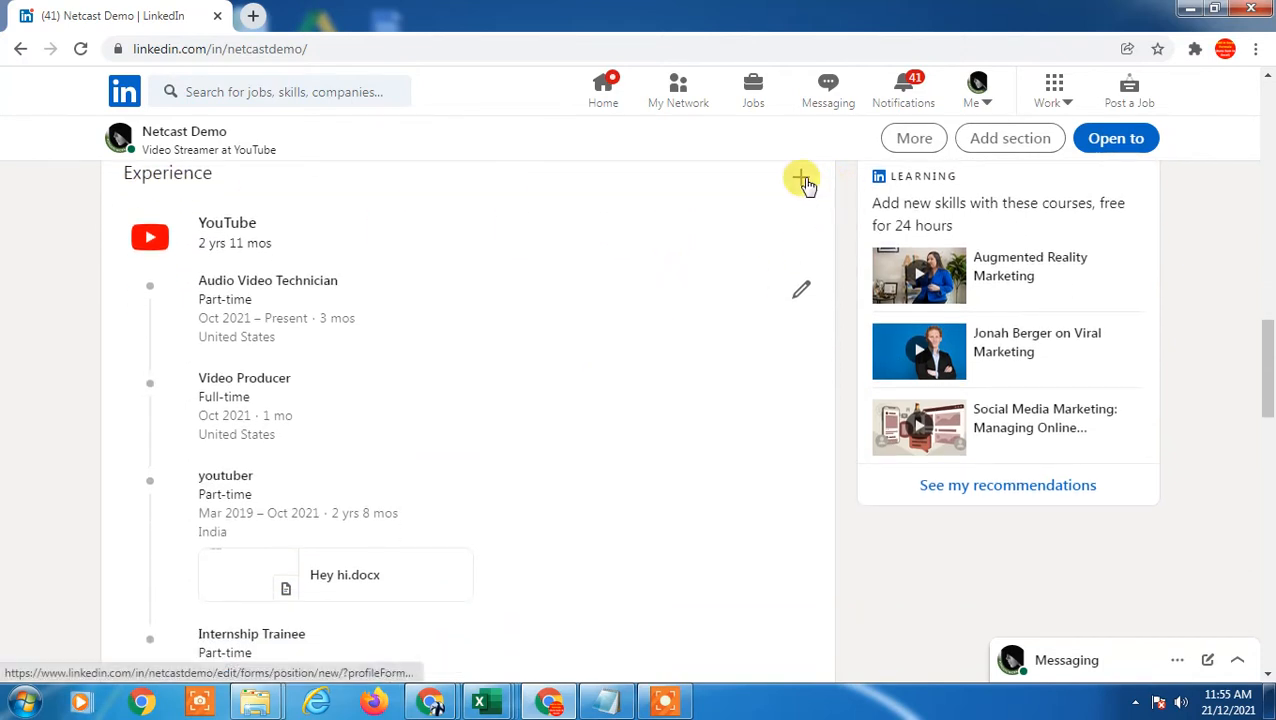
mouse_move(800, 296)
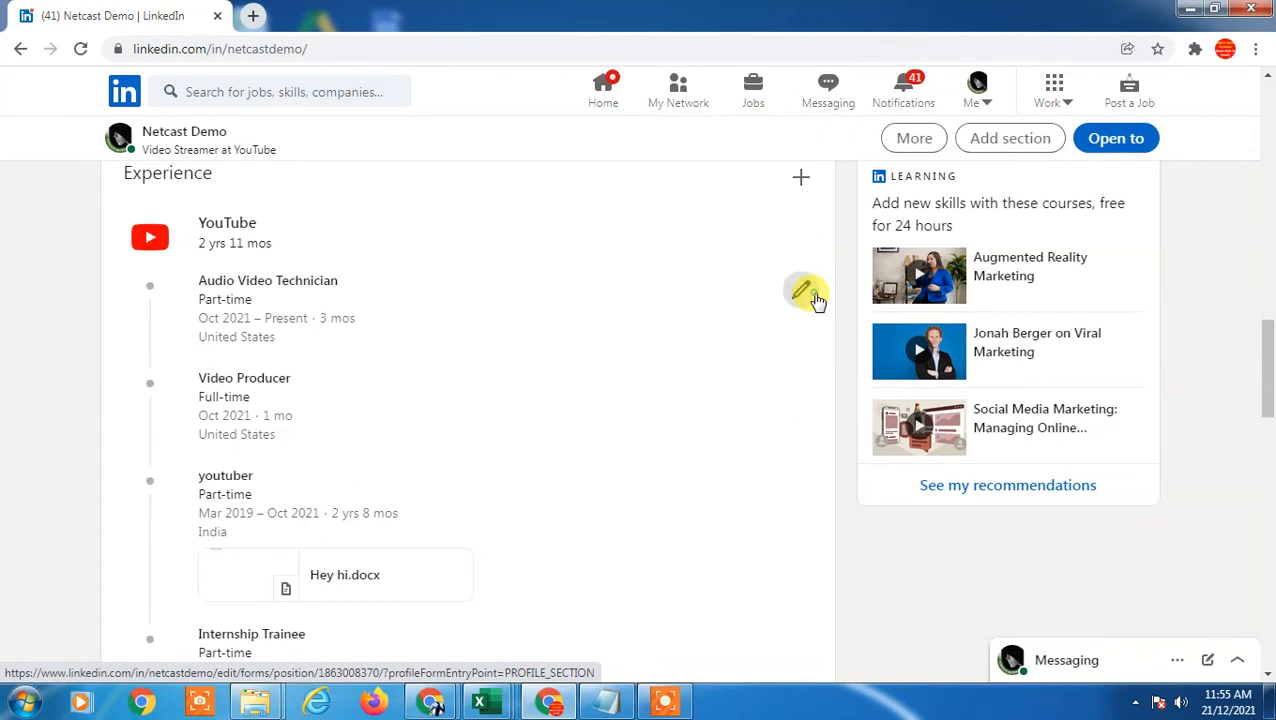
click(808, 292)
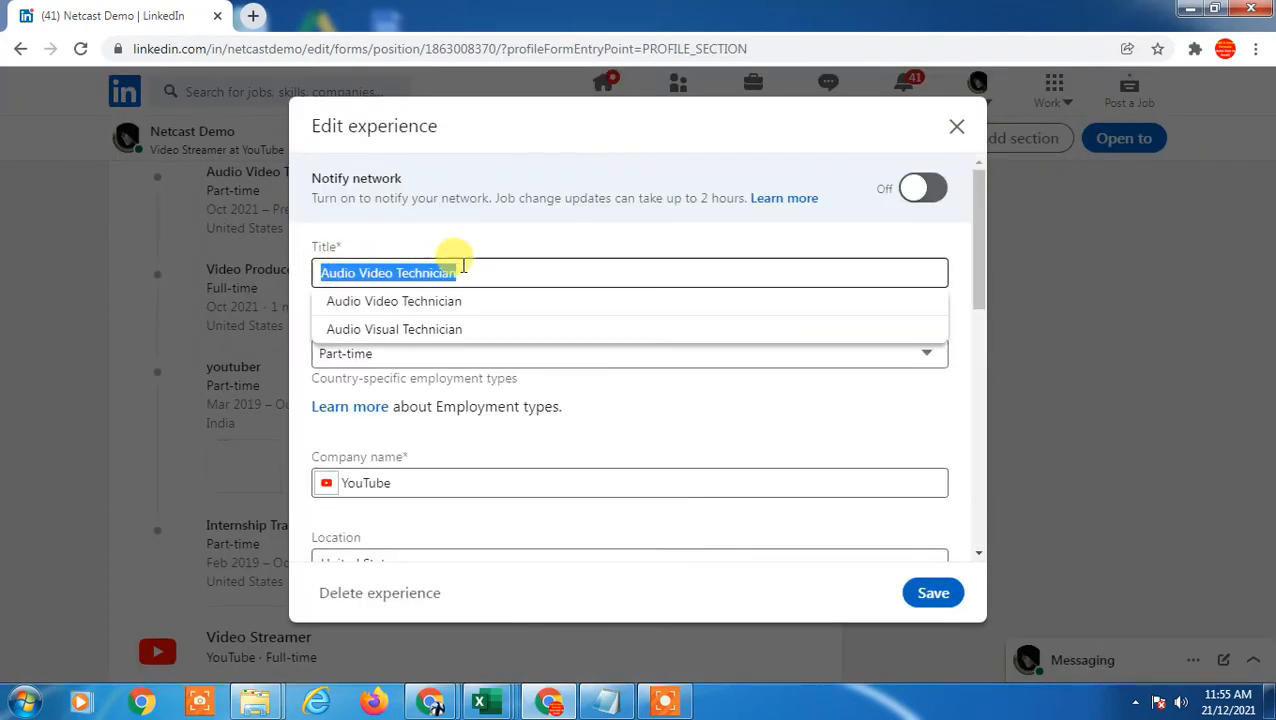
mouse_move(496, 352)
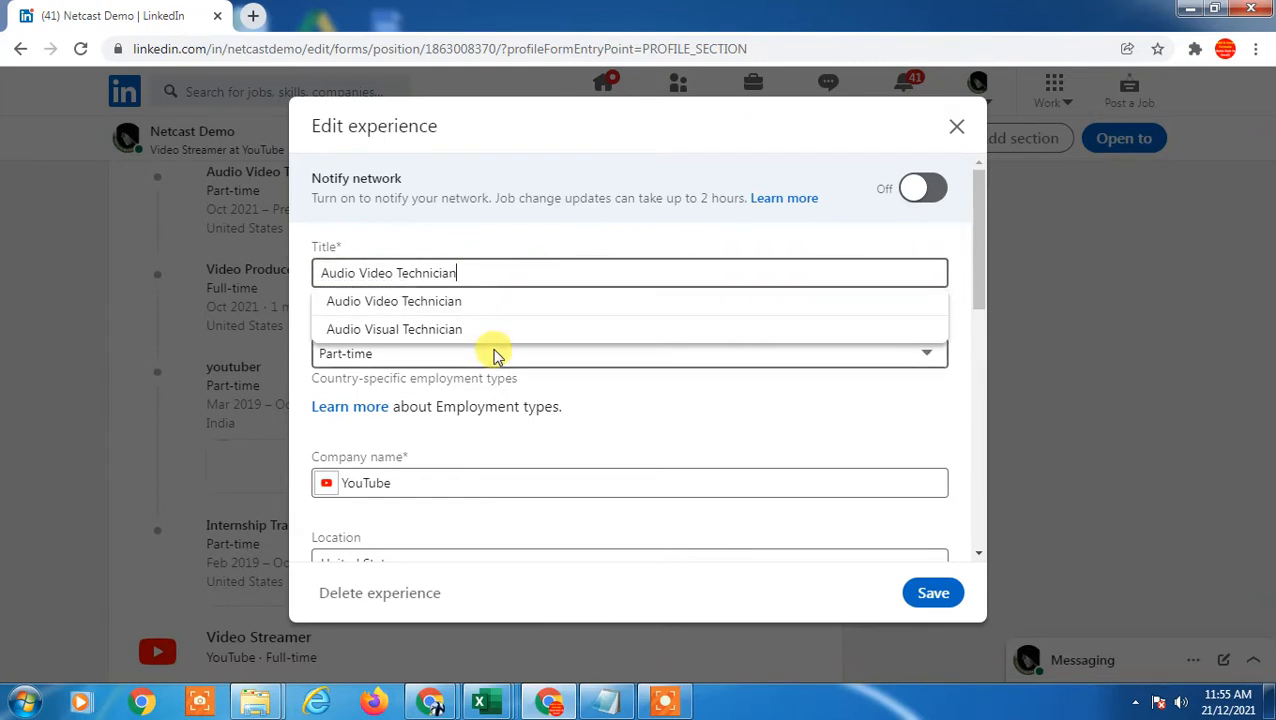
text(sfsaf)
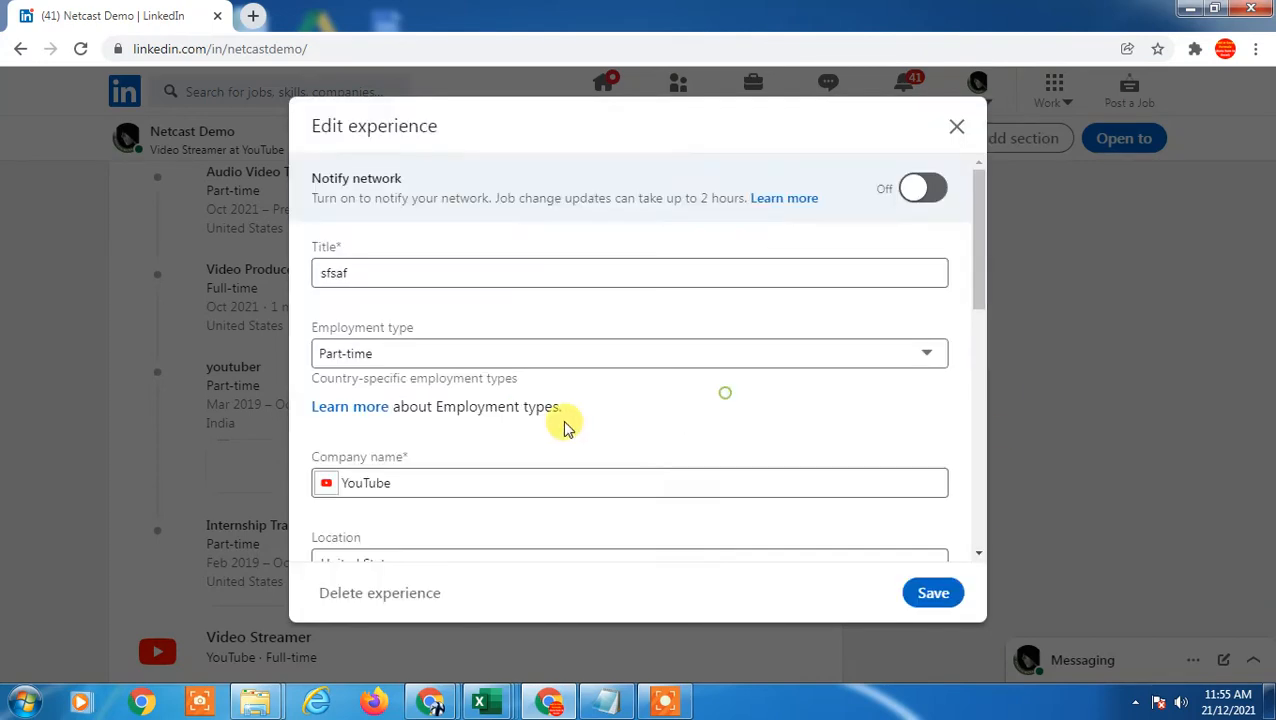
click(956, 126)
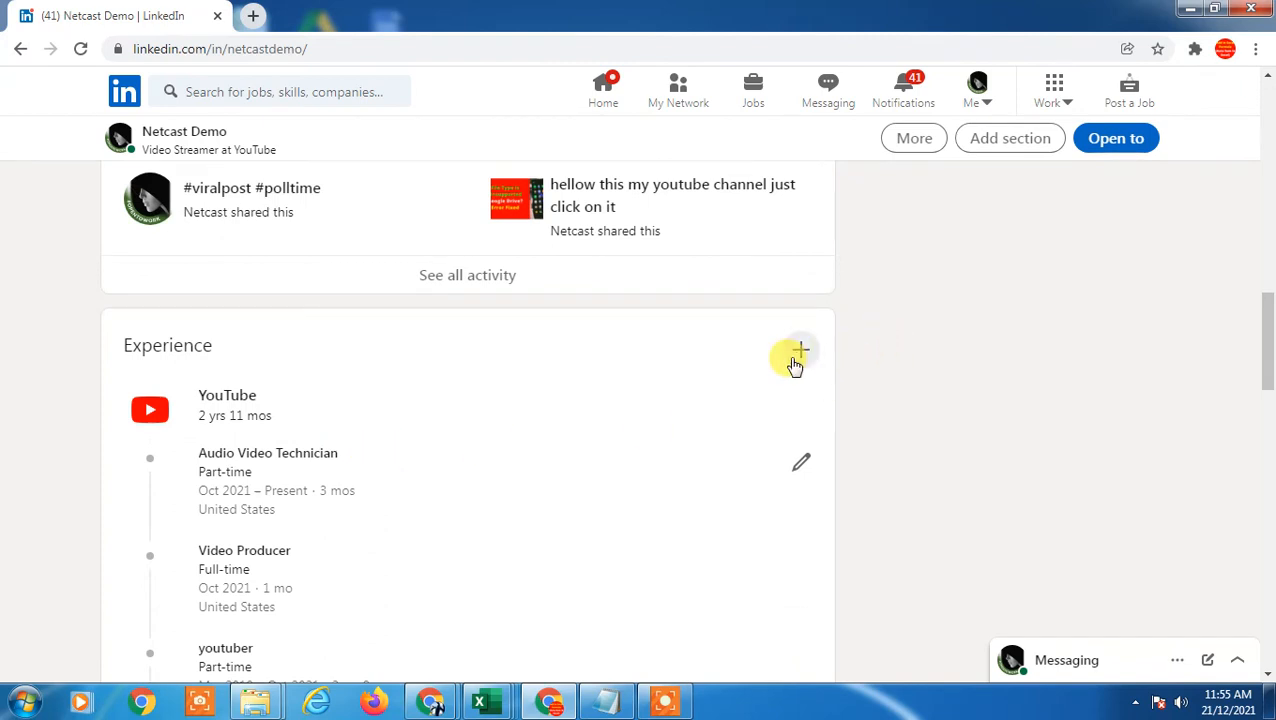
Add a new position with the title Digital Marketing Manager
click(800, 350)
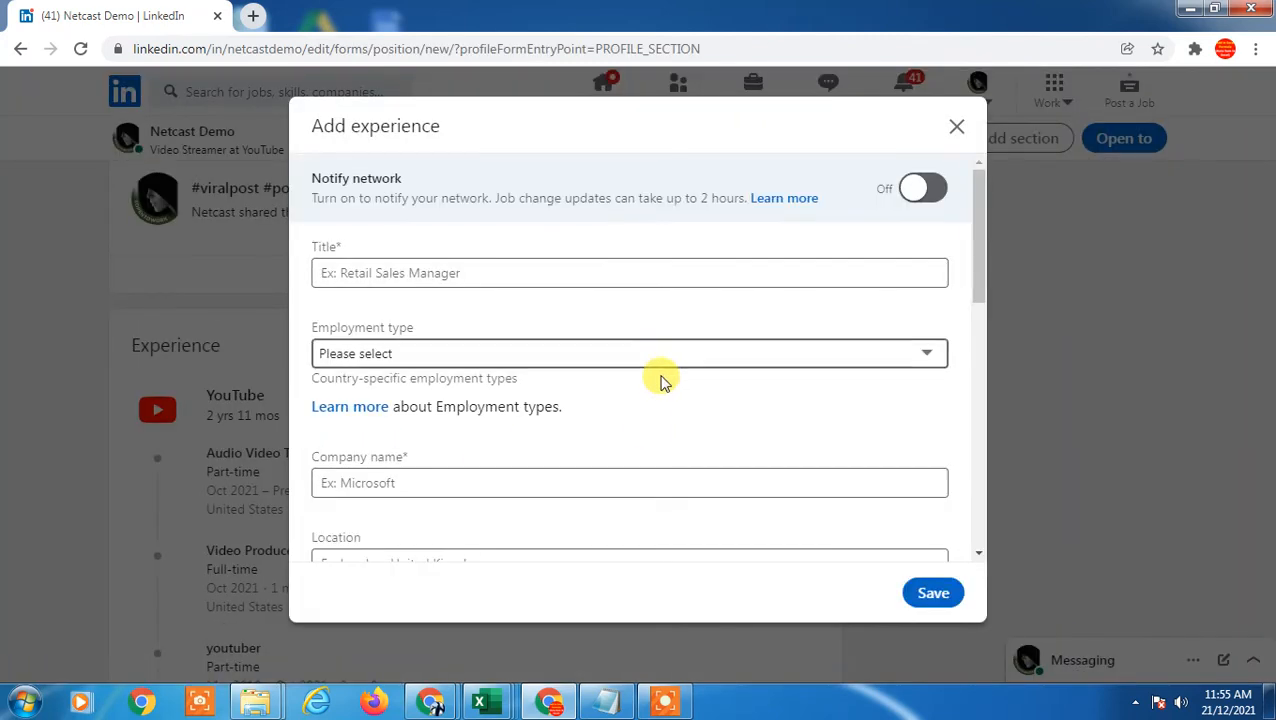
mouse_move(372, 352)
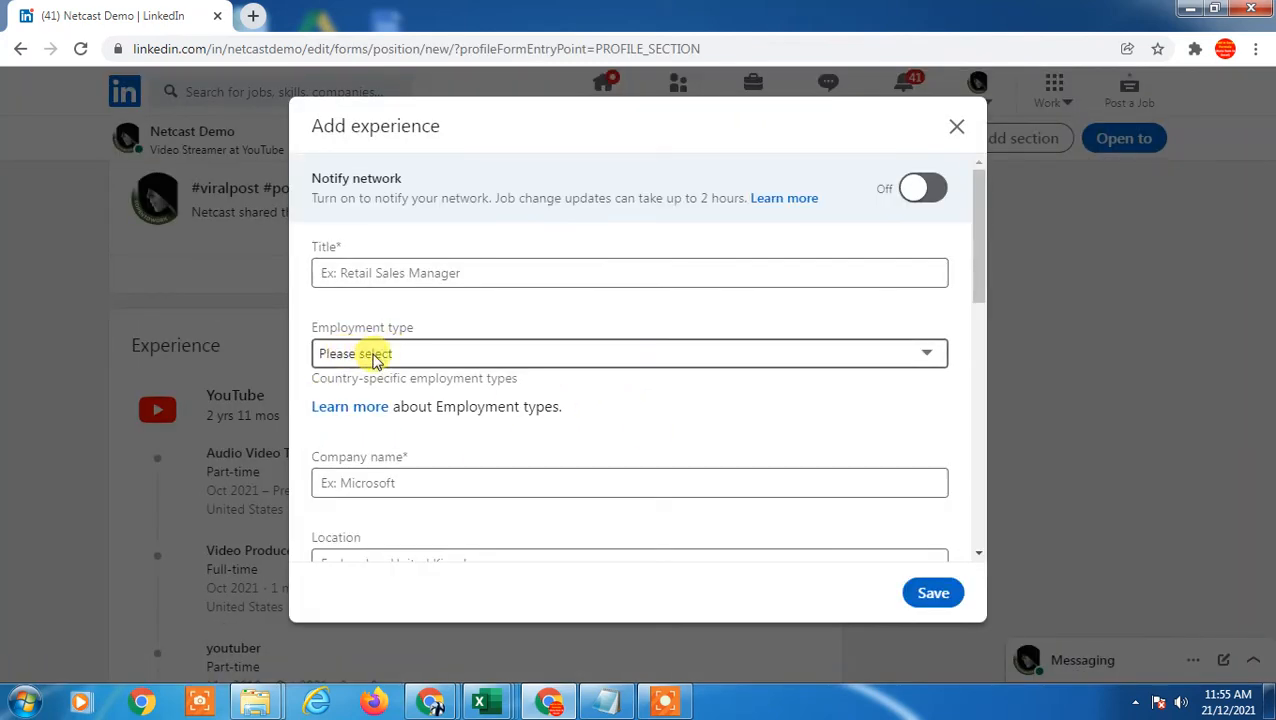
click(628, 352)
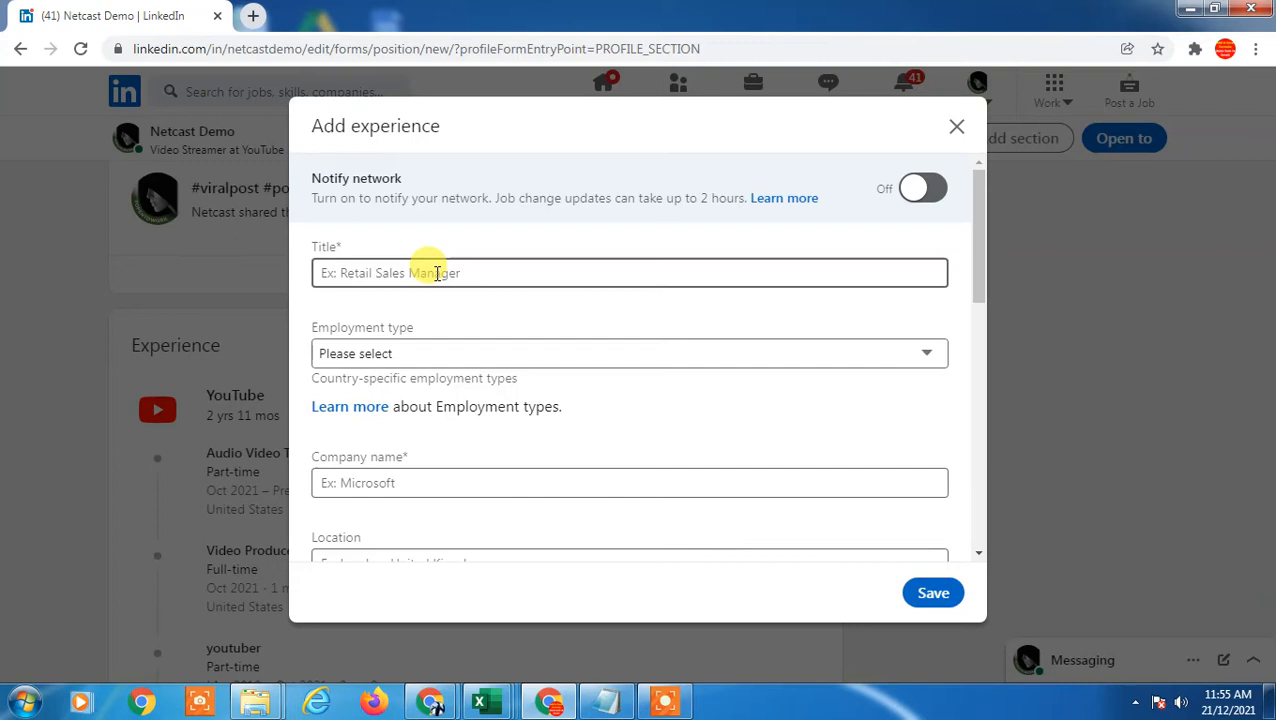
text(Digital manag)
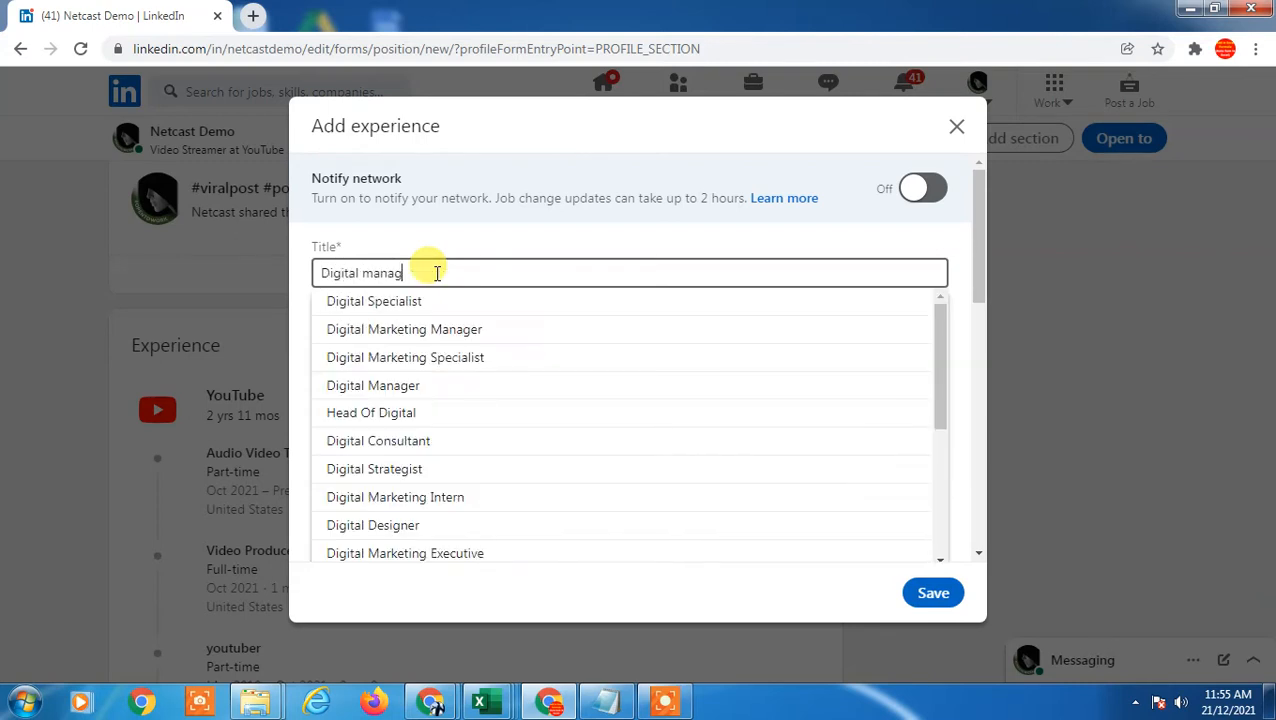
key(BackSpace)
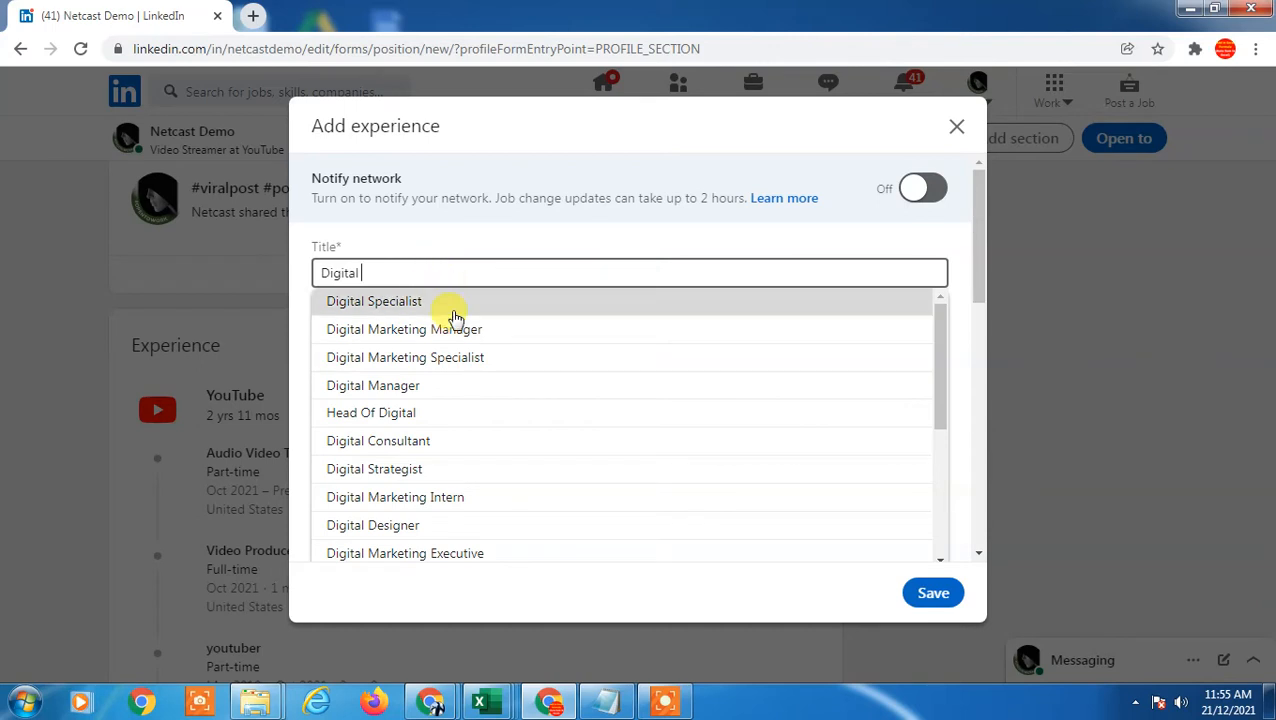
click(404, 328)
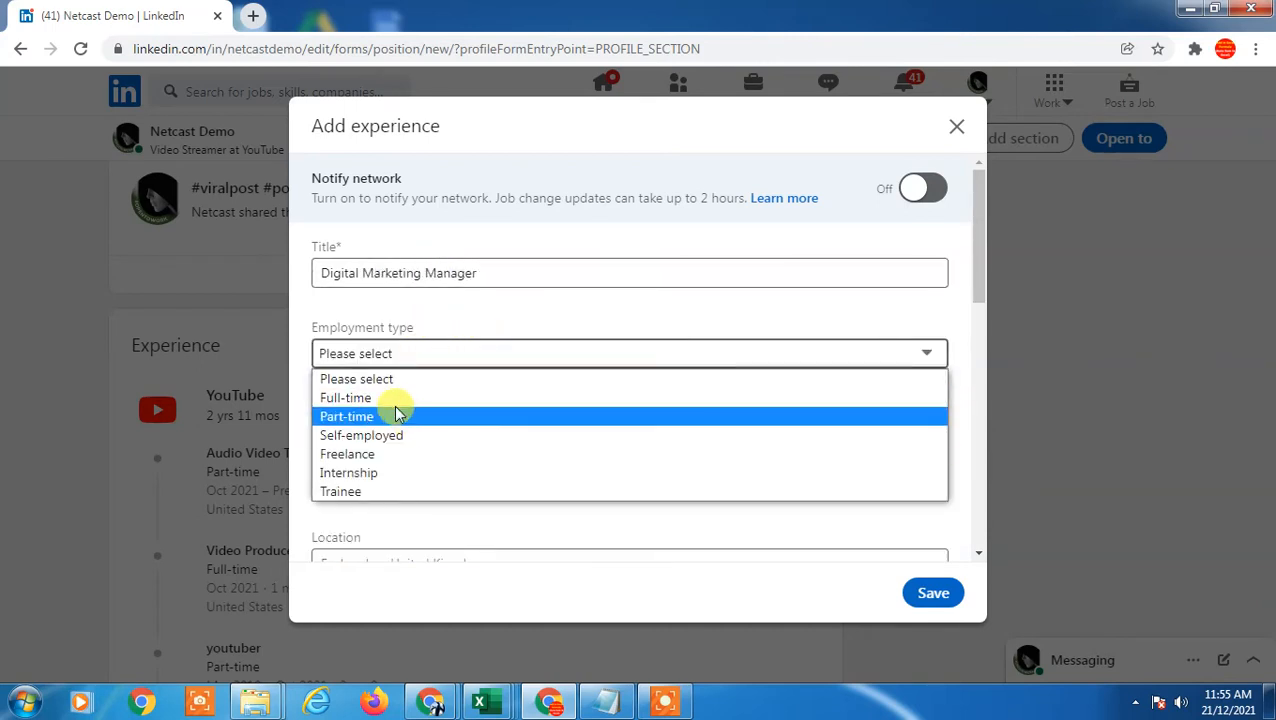
Set the company to YouTube and the location to United States
click(346, 396)
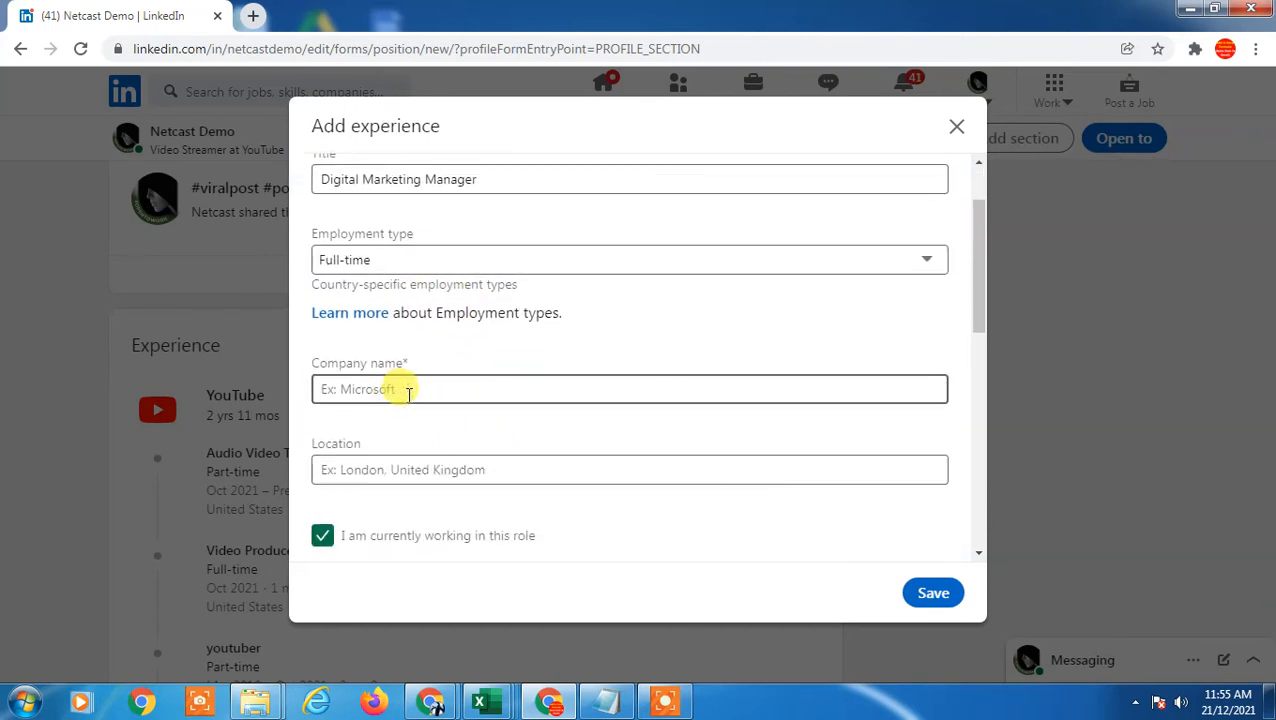
text(yout)
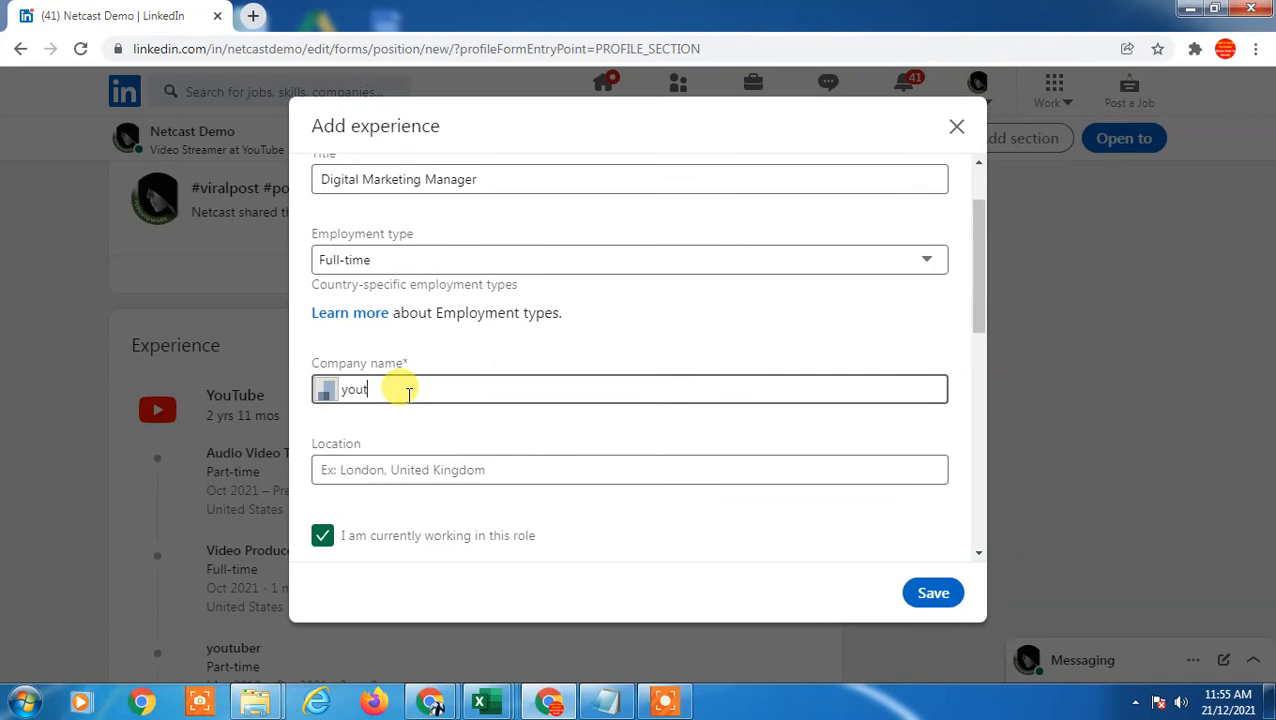
text(ub)
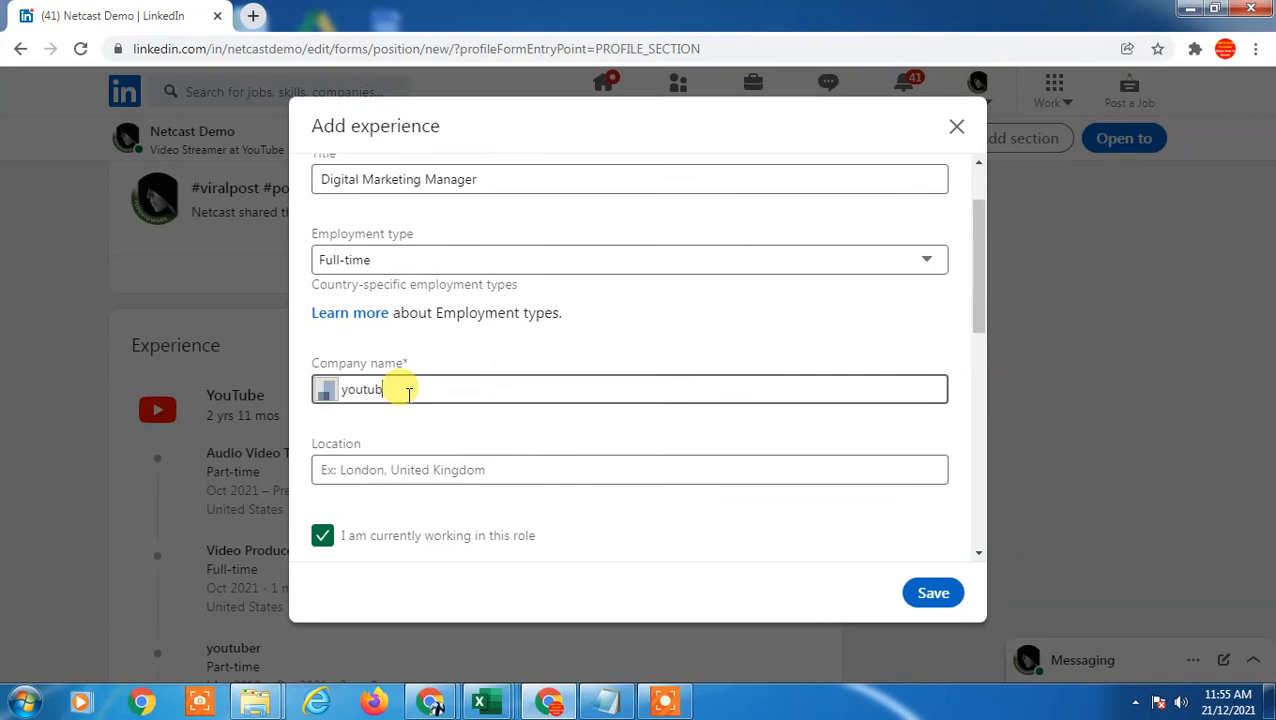
text(e)
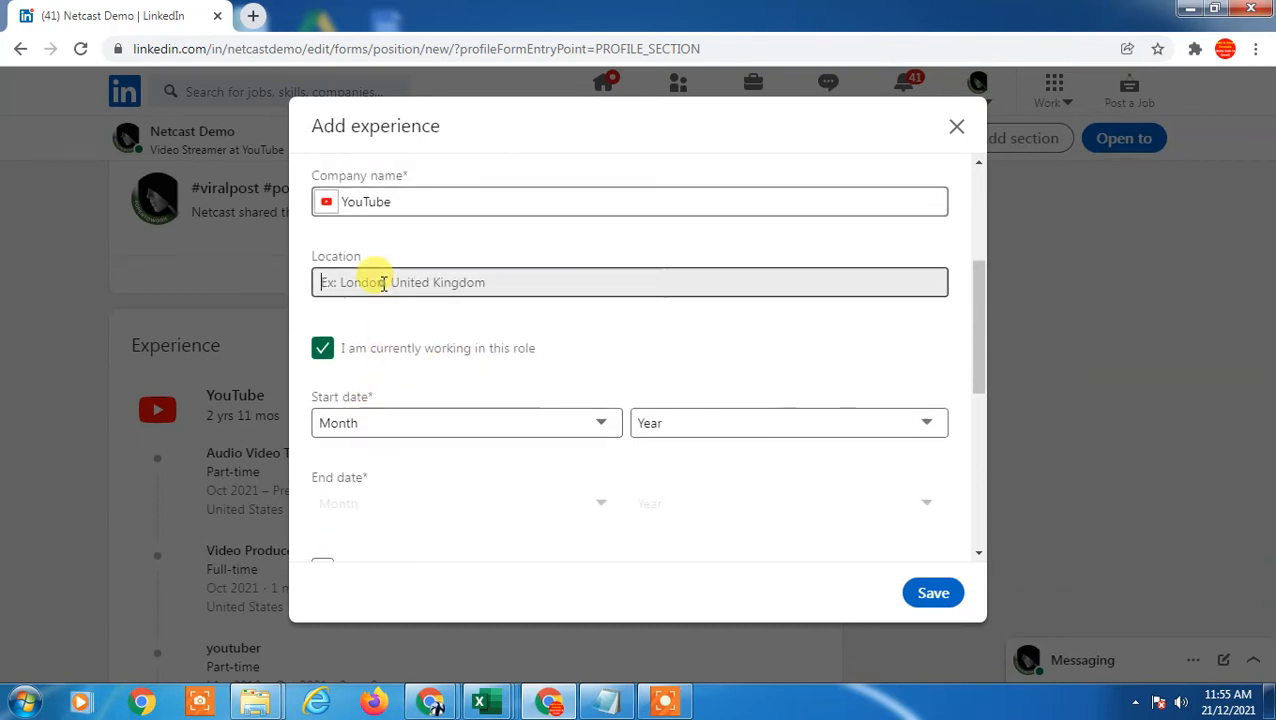
text(mum)
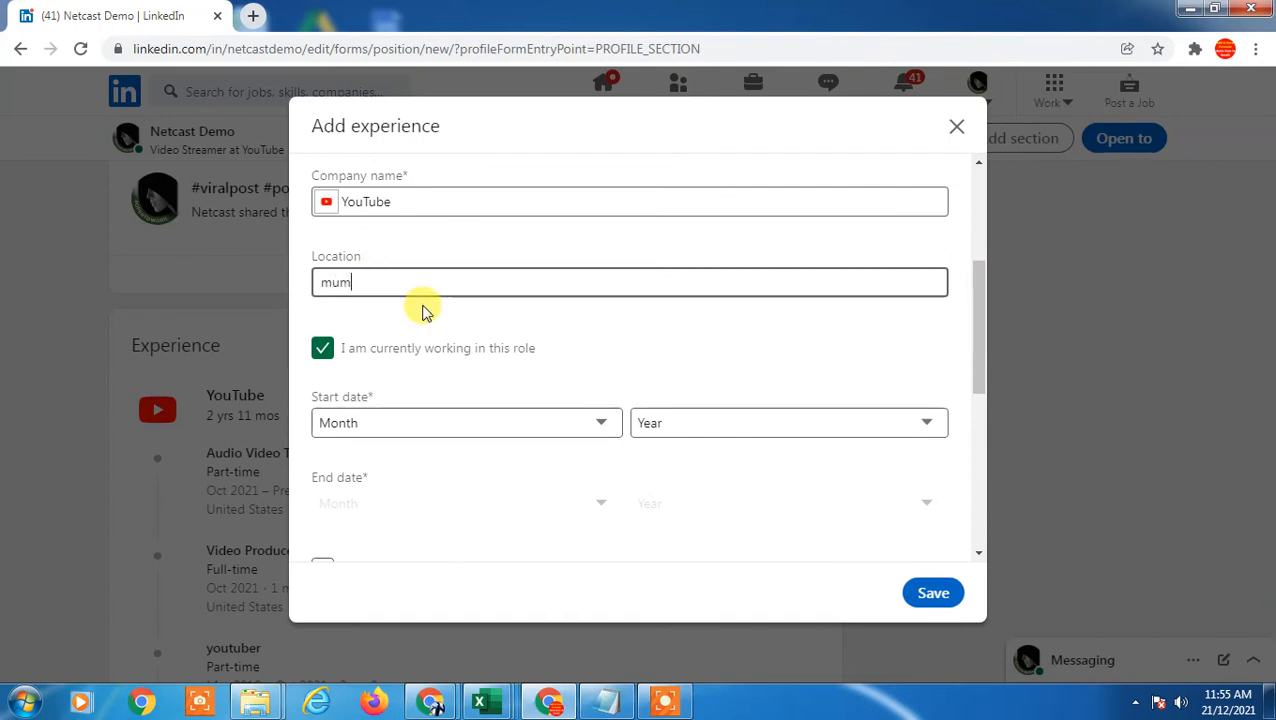
text(usa)
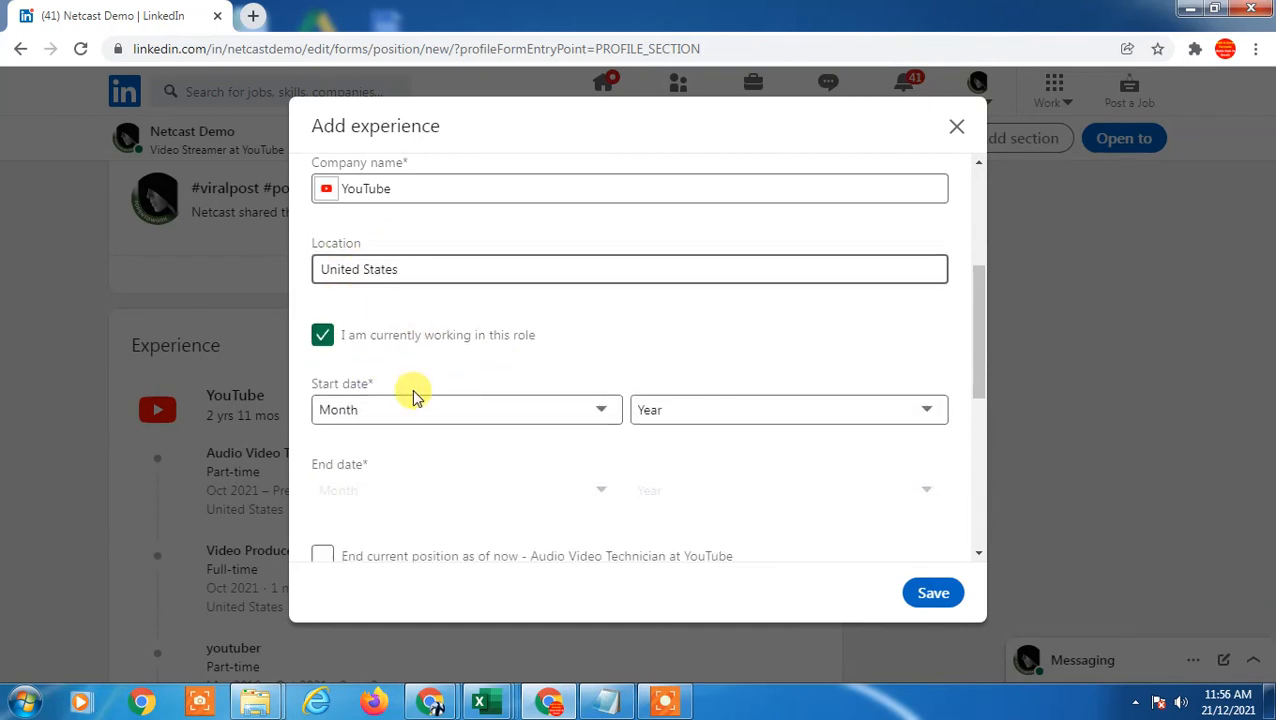
Set the start date to April 2020 and tick ending the current Audio Video Technician position at YouTube
click(464, 408)
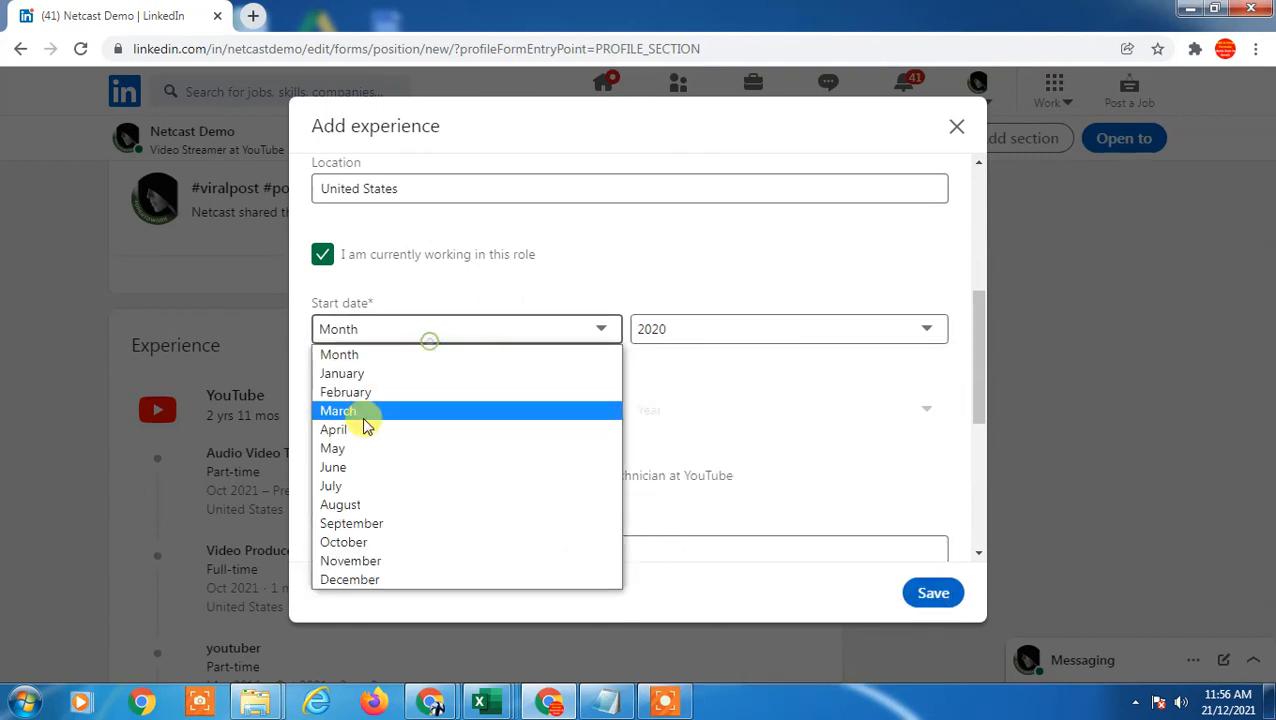
click(332, 428)
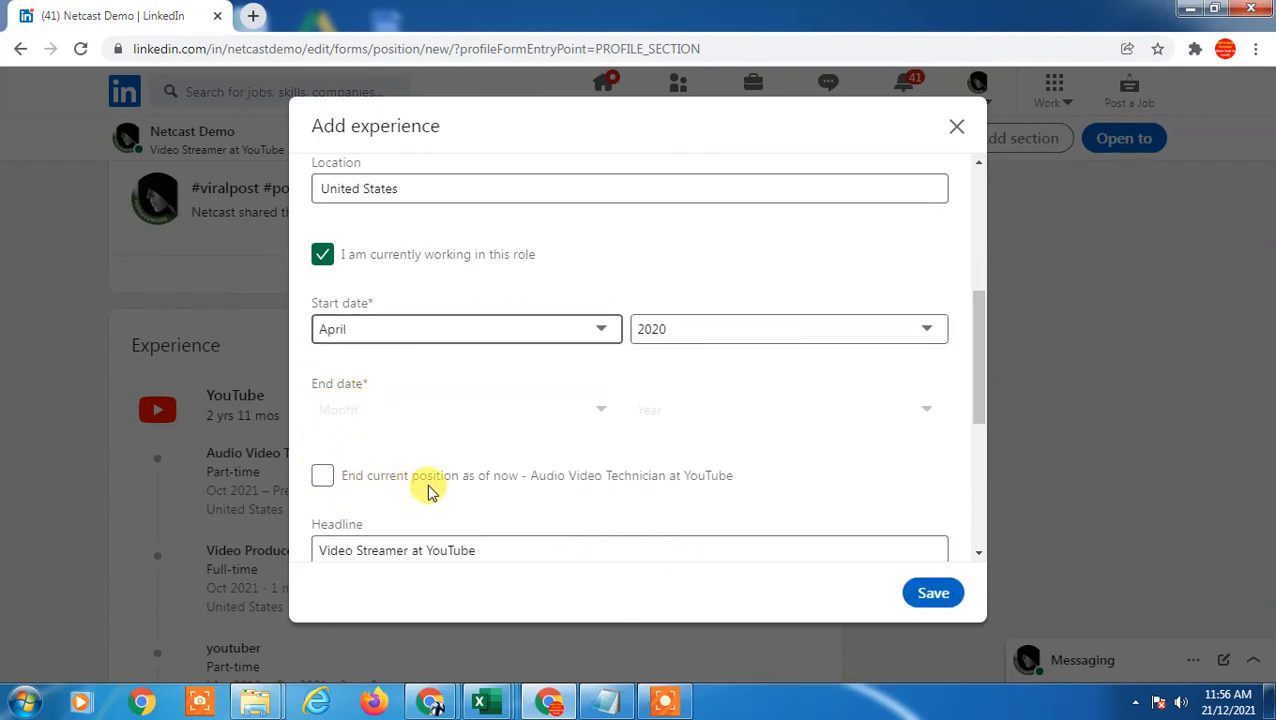
mouse_move(322, 476)
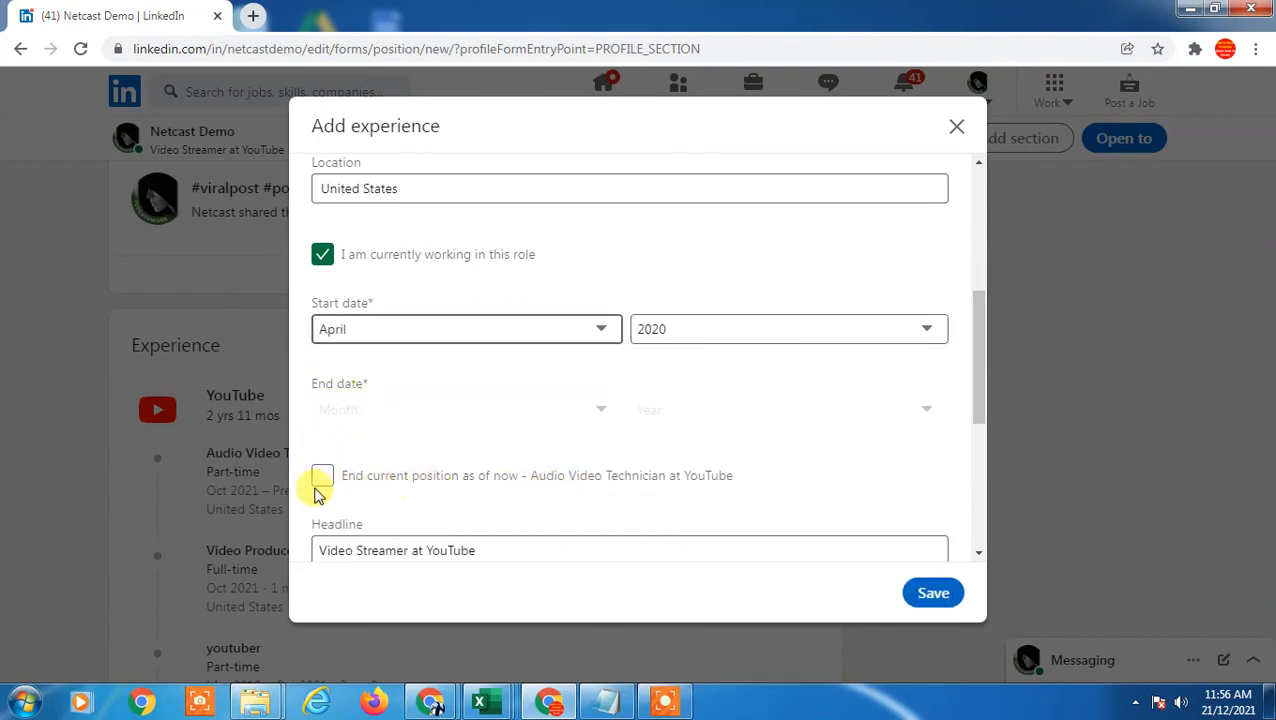
click(322, 476)
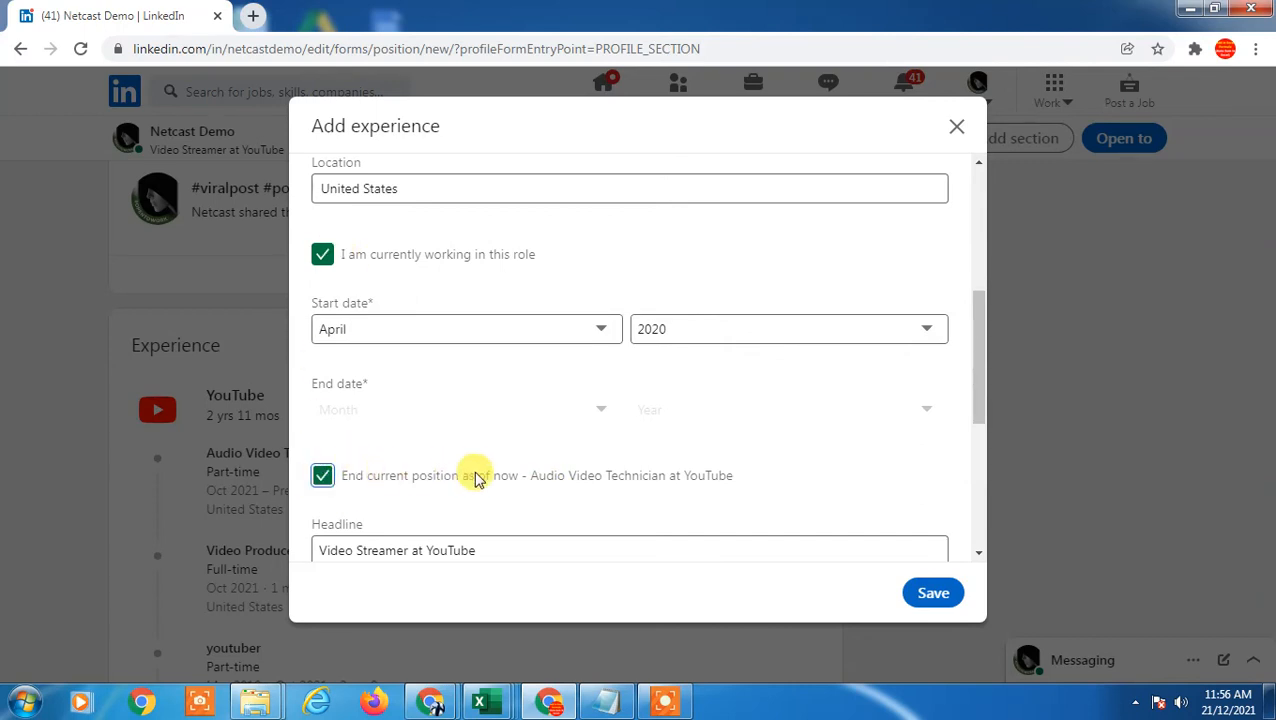
scroll(down, 3)
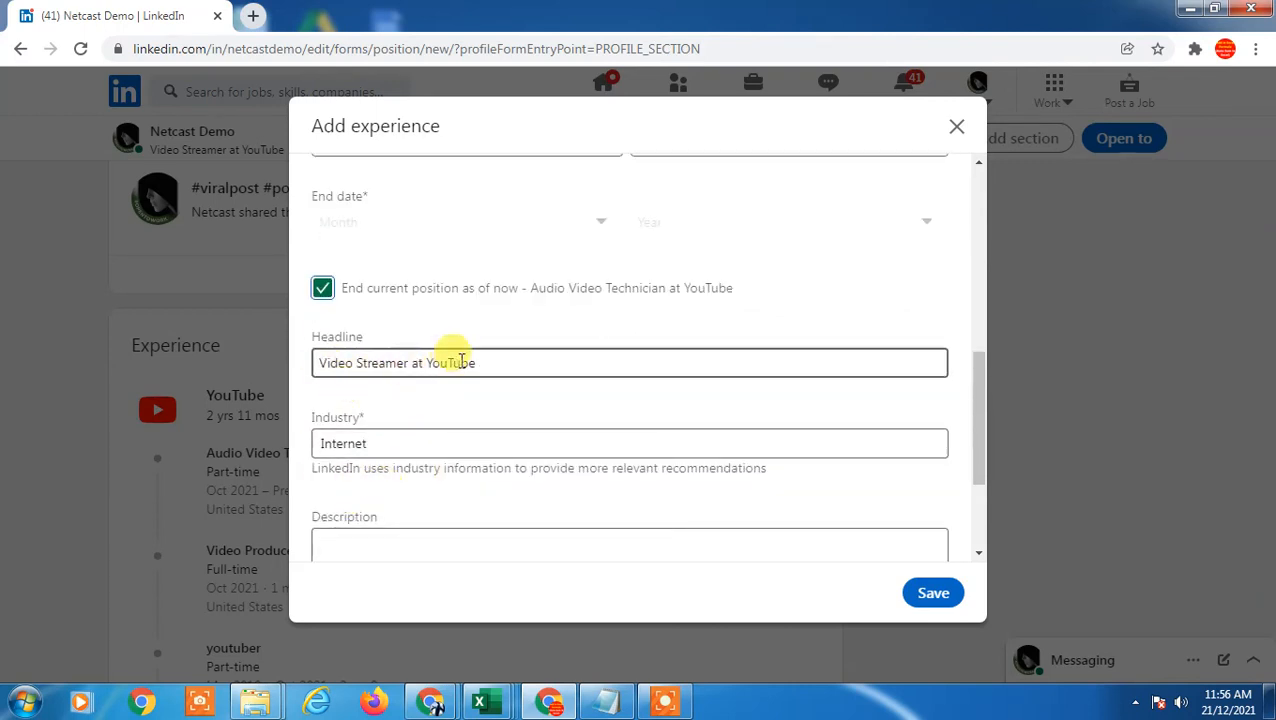
scroll(up, 3)
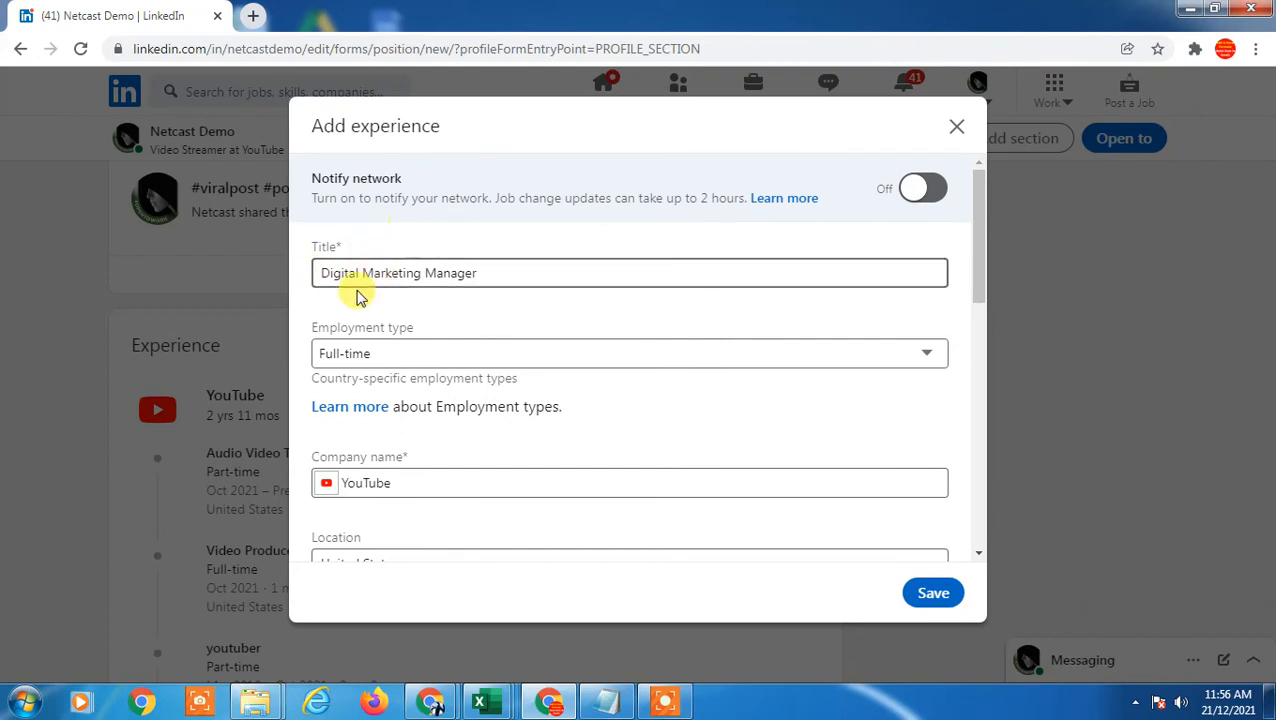
scroll(down, 3)
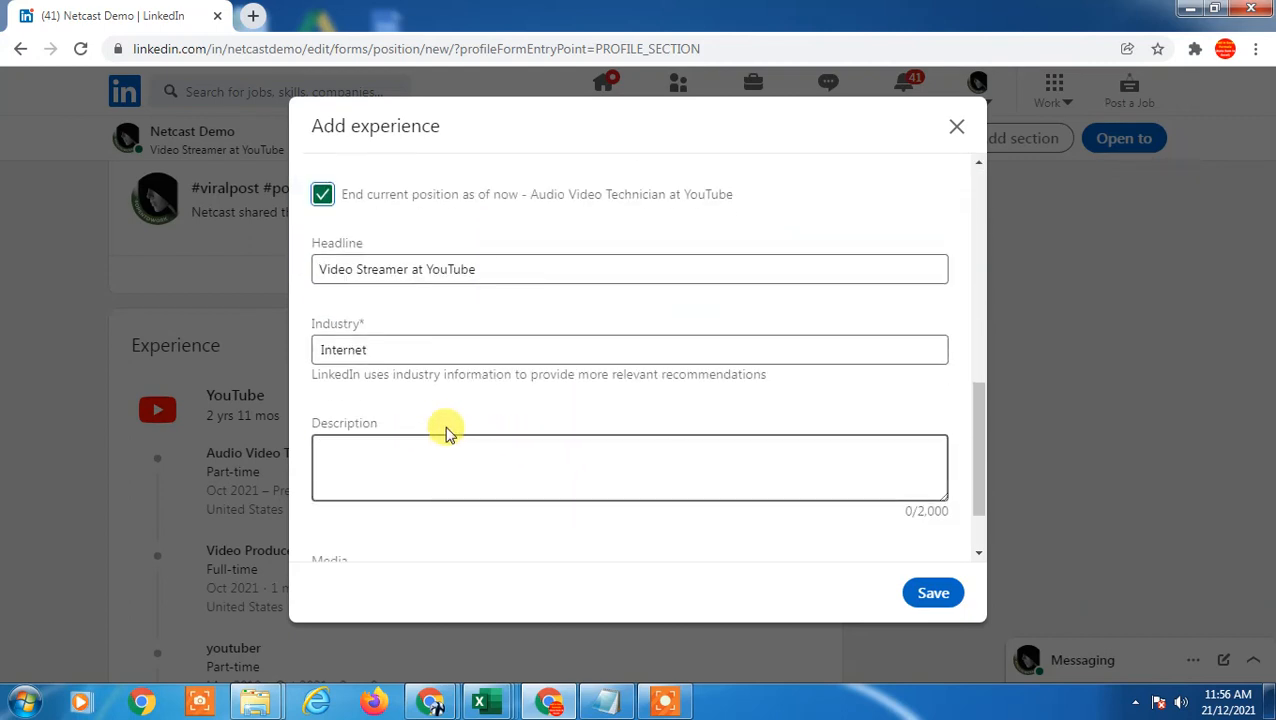
scroll(up, 3)
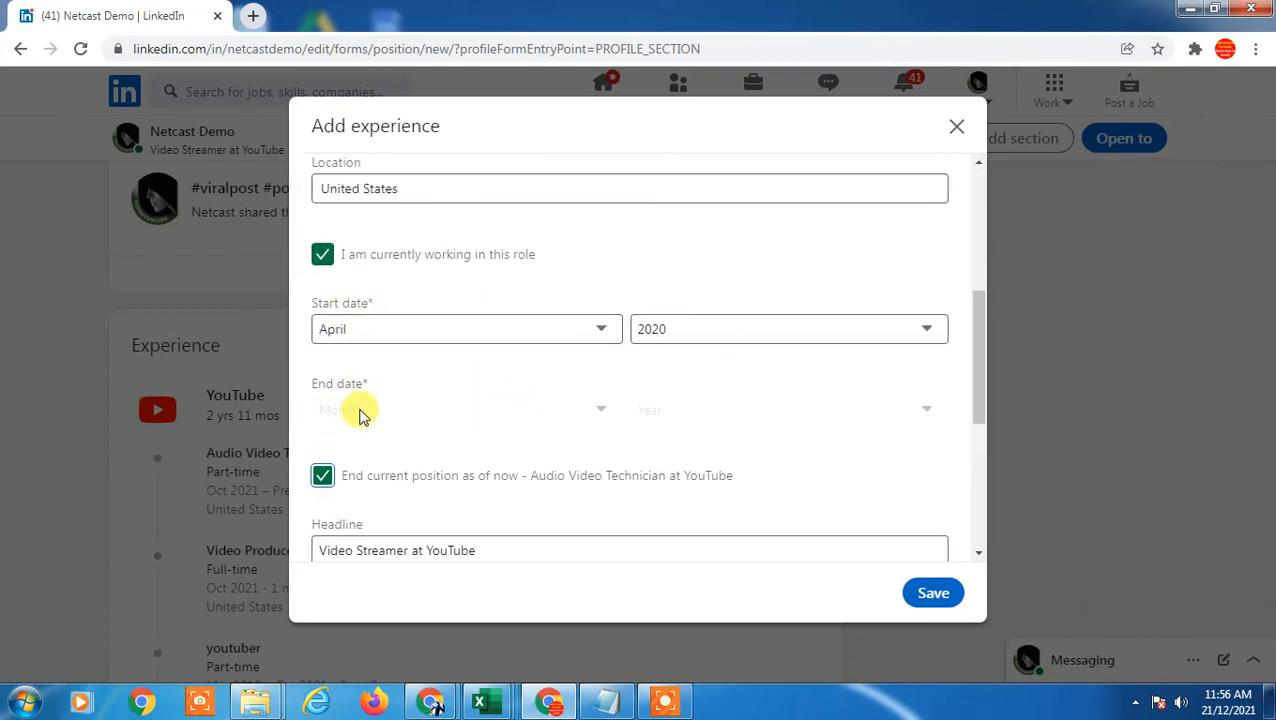
mouse_move(388, 290)
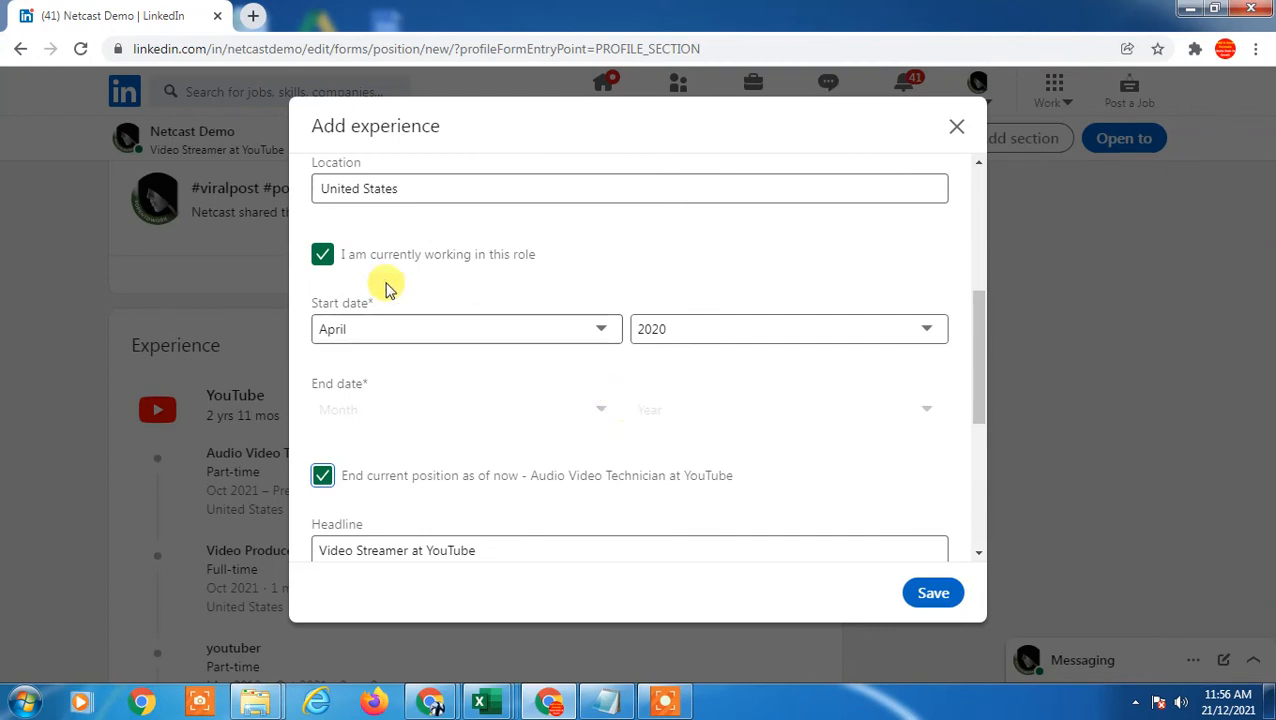
click(322, 254)
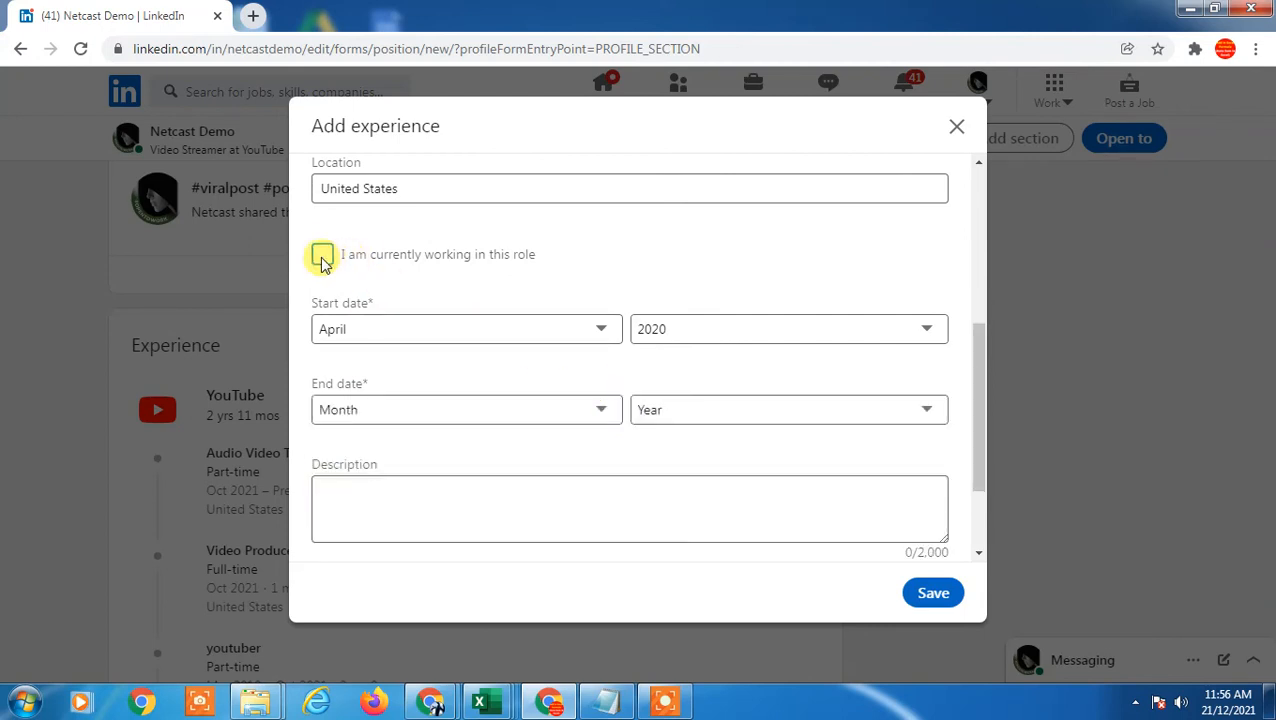
click(322, 254)
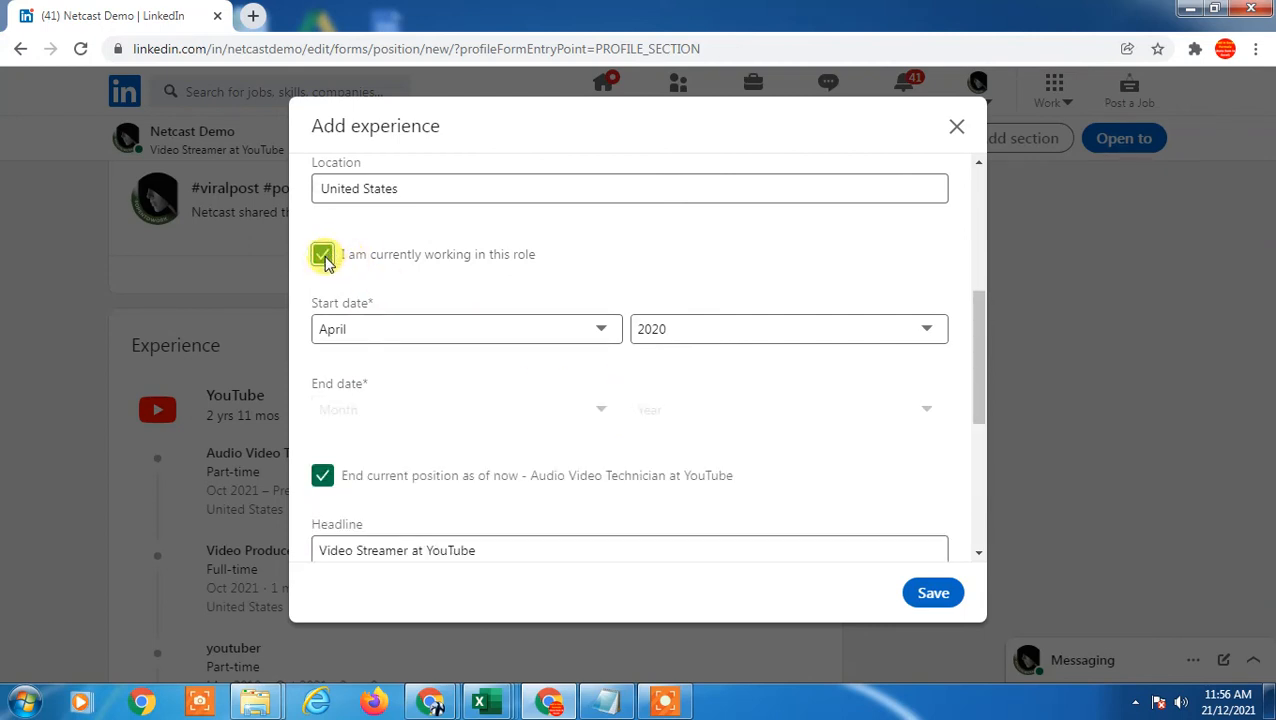
click(322, 254)
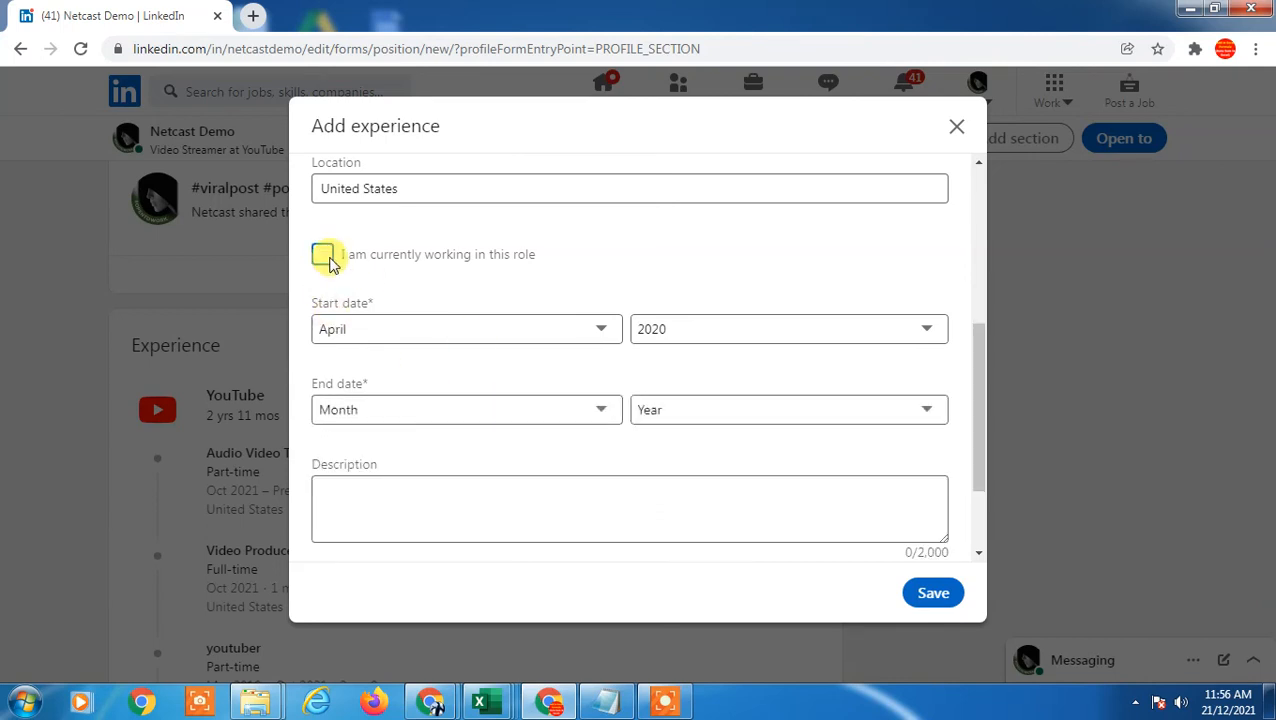
scroll(down, 3)
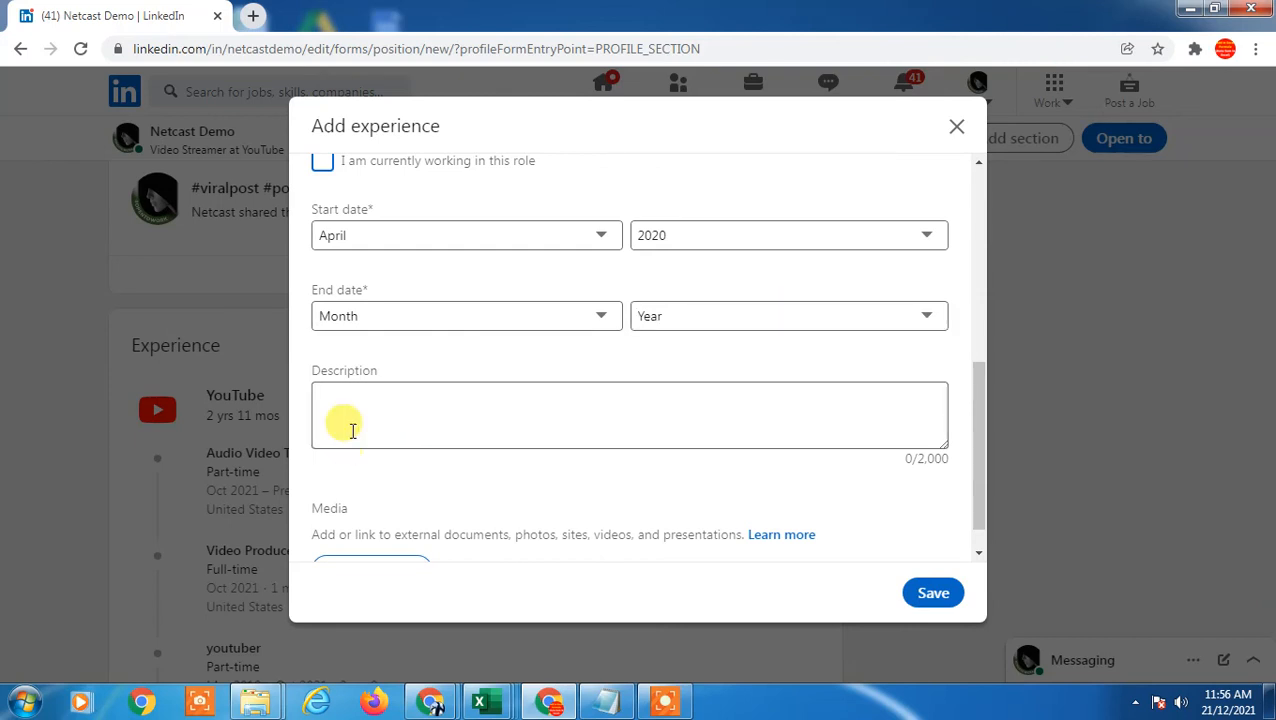
scroll(up, 3)
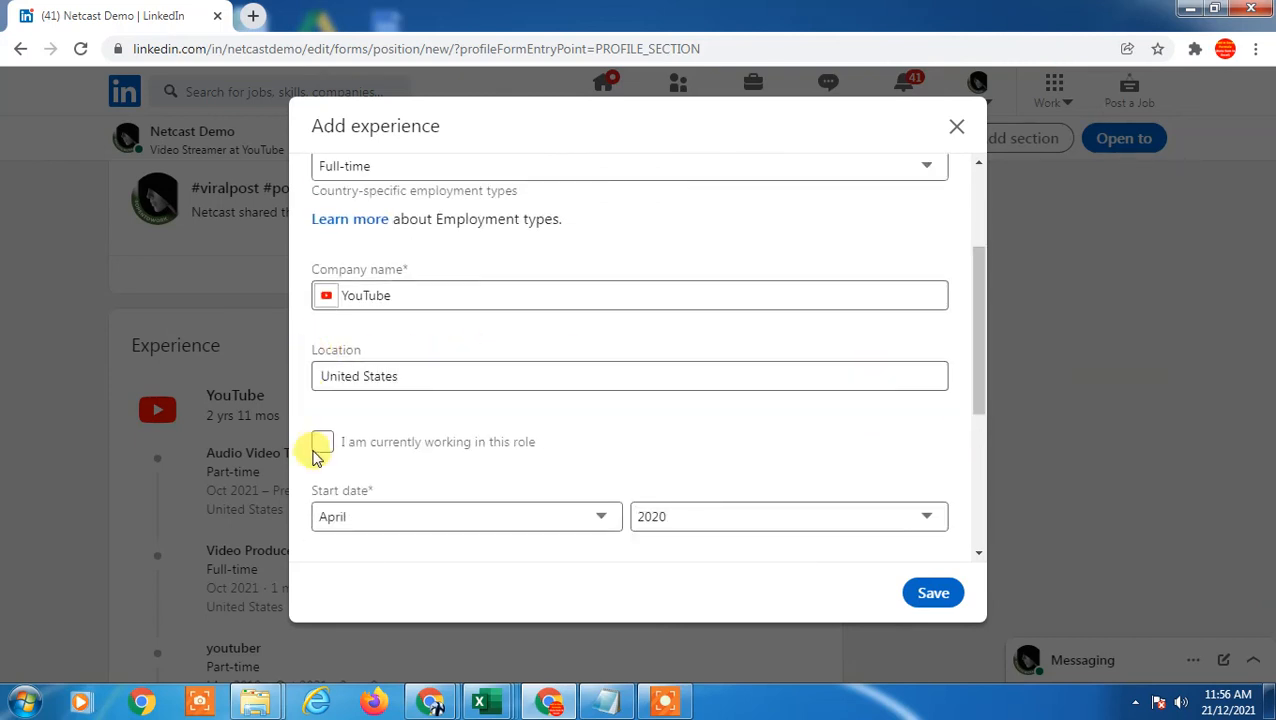
click(322, 442)
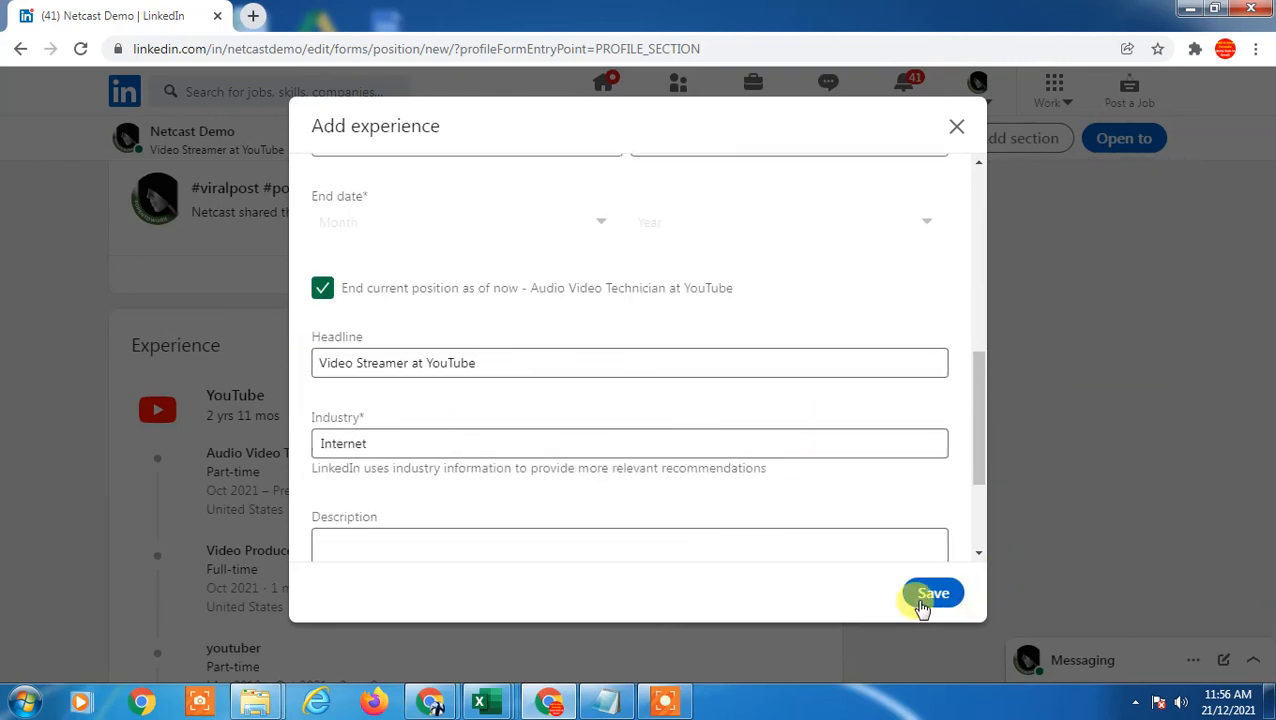
Save the Digital Marketing Manager role and highlight the ended Audio Video Technician entry below it
click(932, 592)
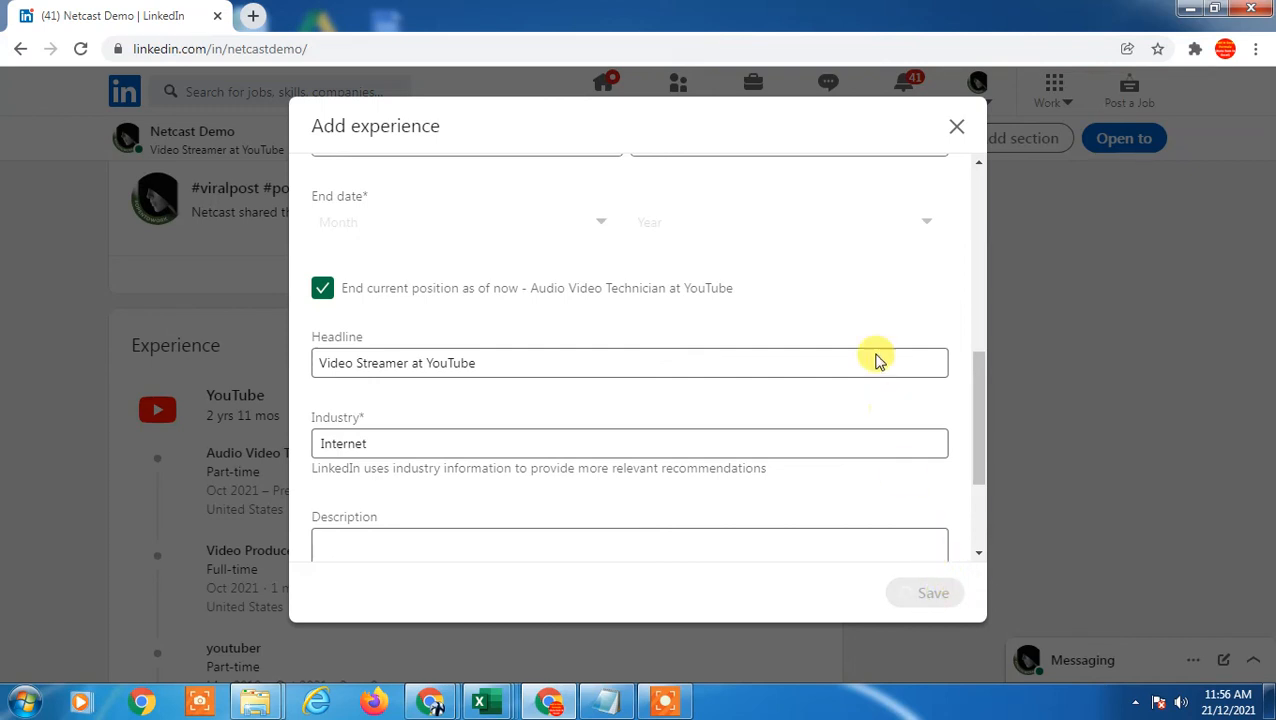
click(932, 592)
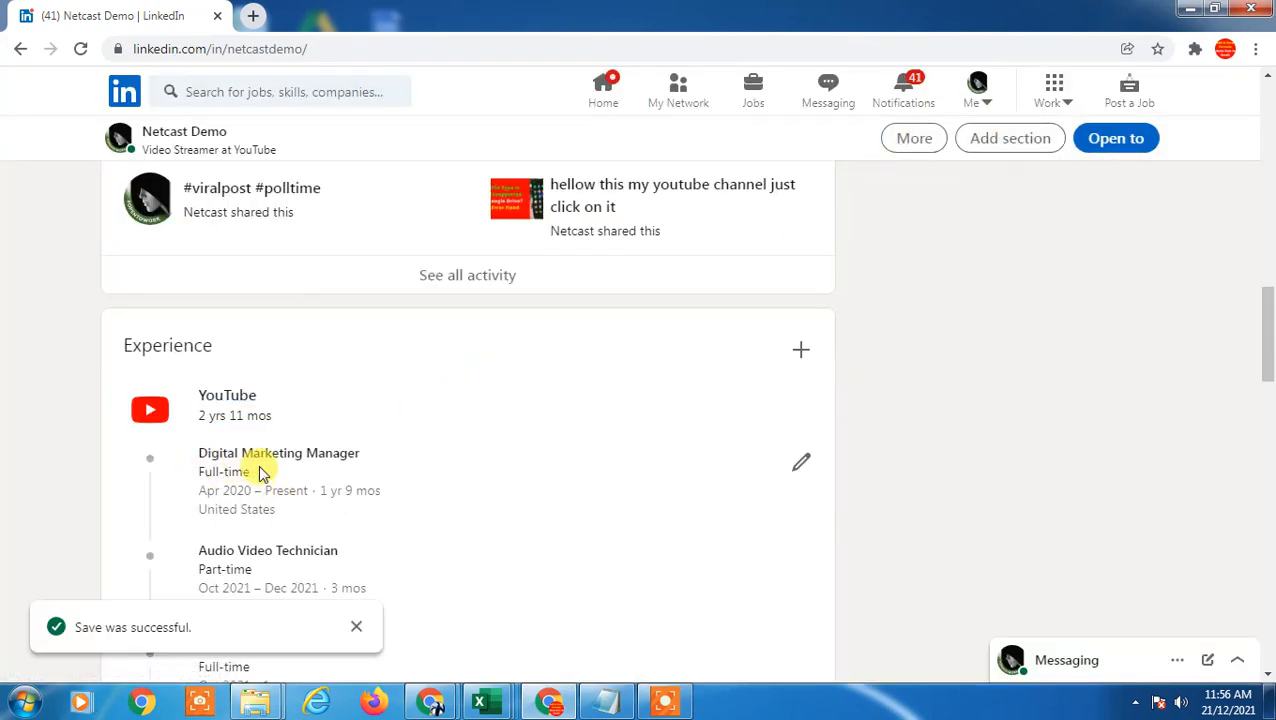
scroll(down, 3)
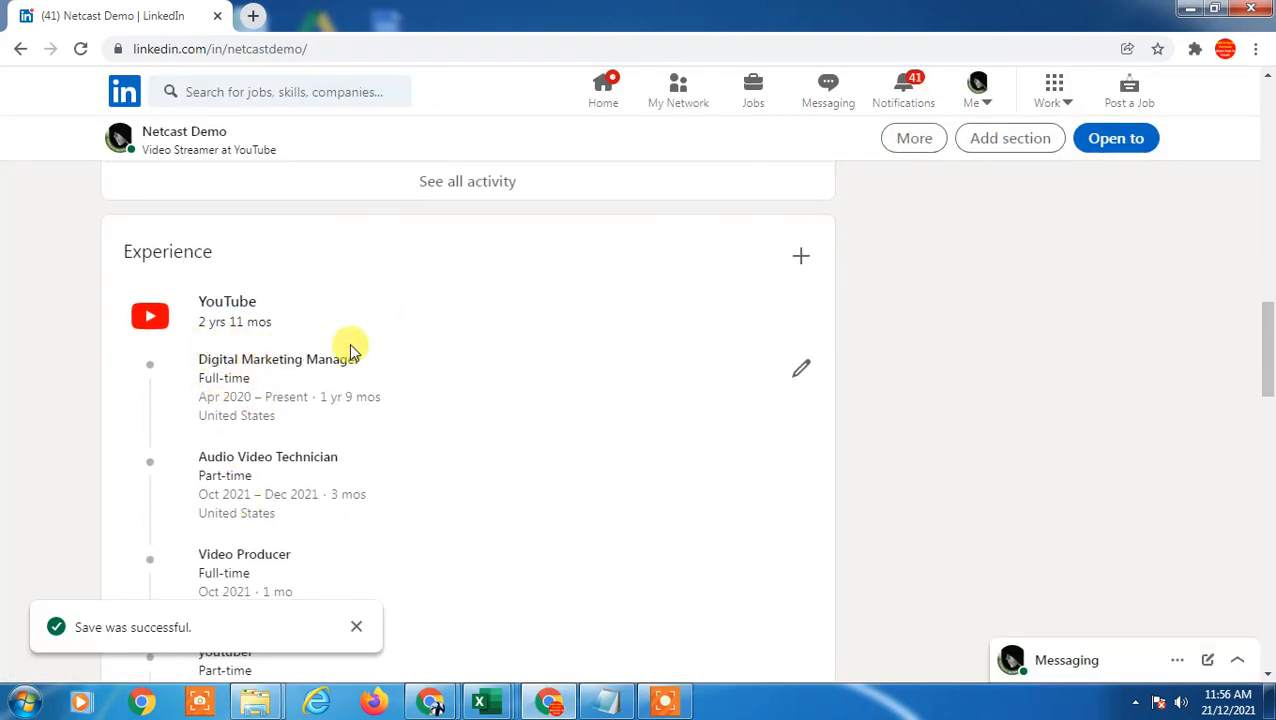
double_click(278, 360)
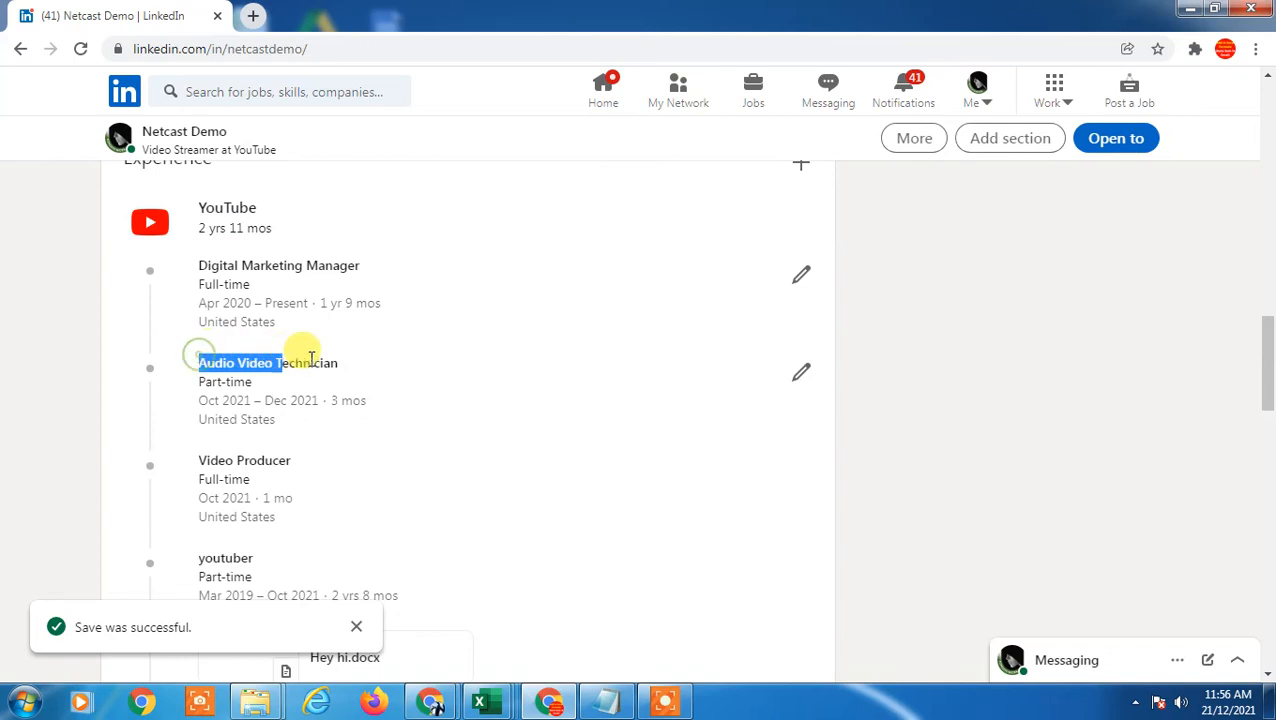
mouse_move(604, 358)
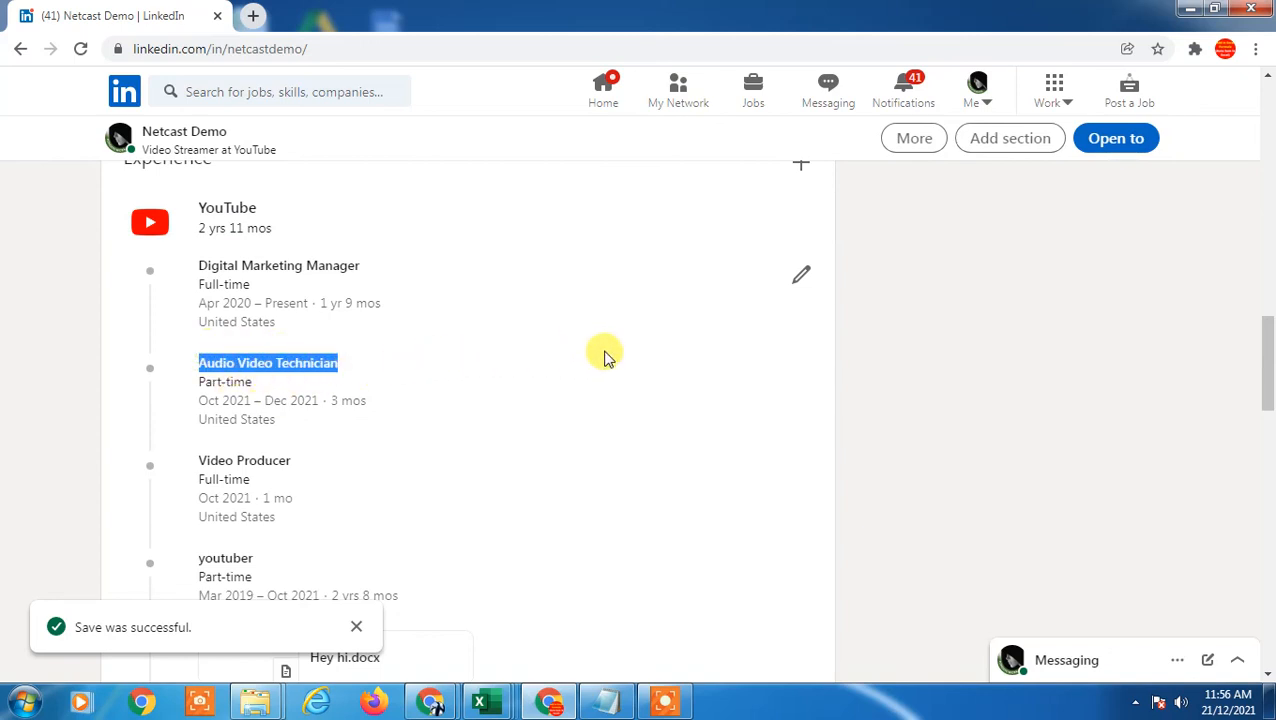